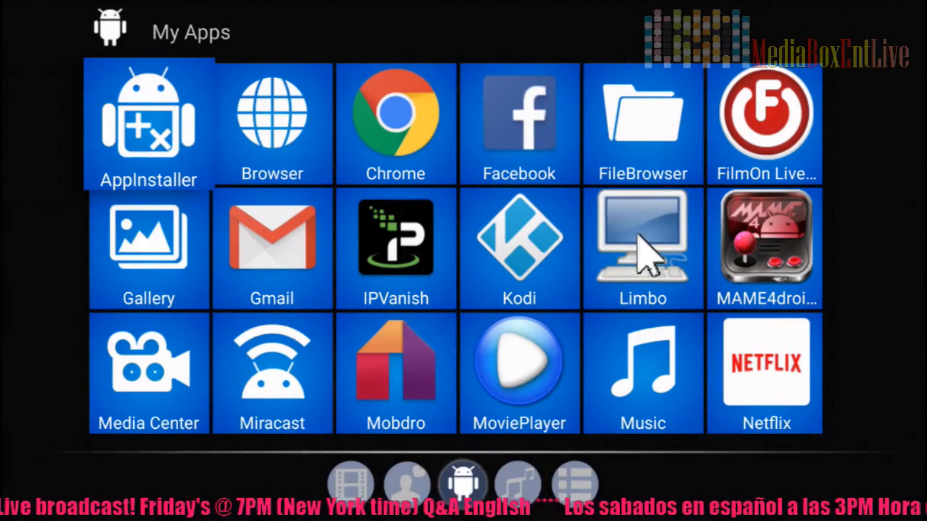
Step: Launch Limbo PC Emulator from the My Apps grid
click(642, 242)
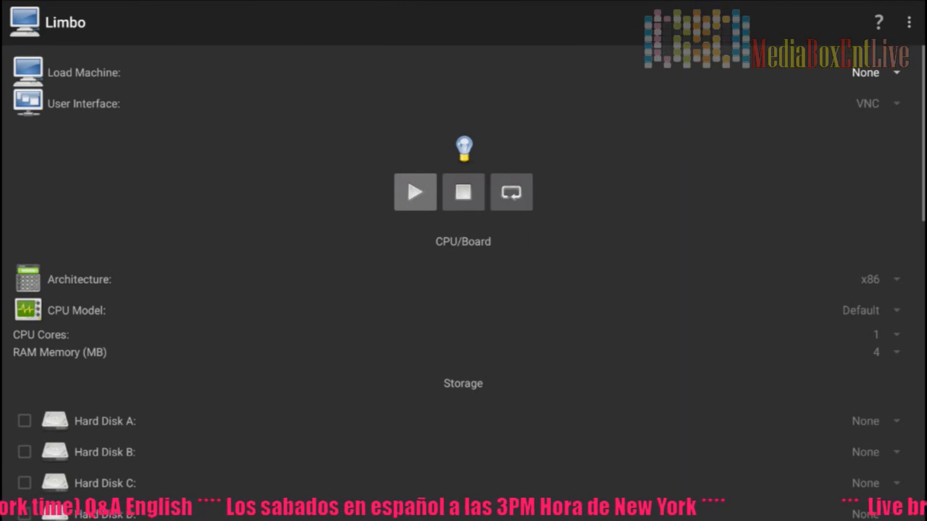
click(414, 191)
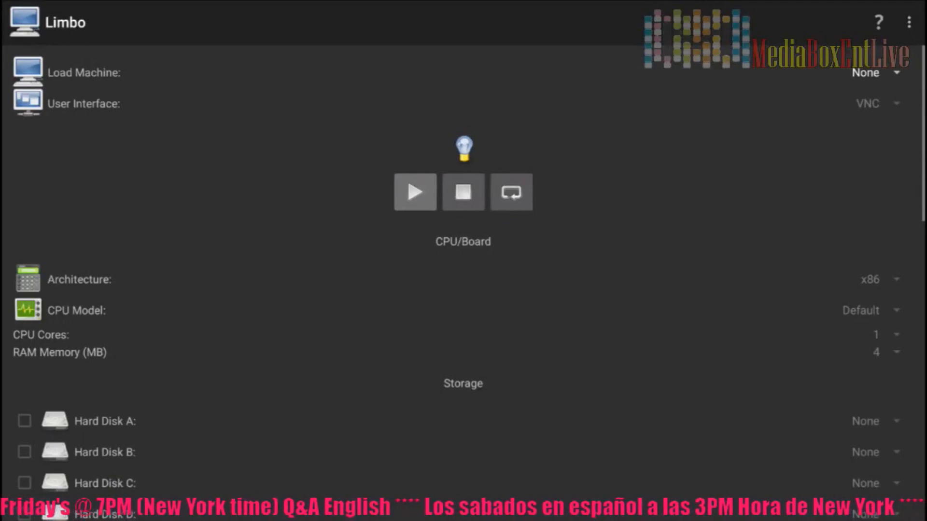
mouse_move(765, 142)
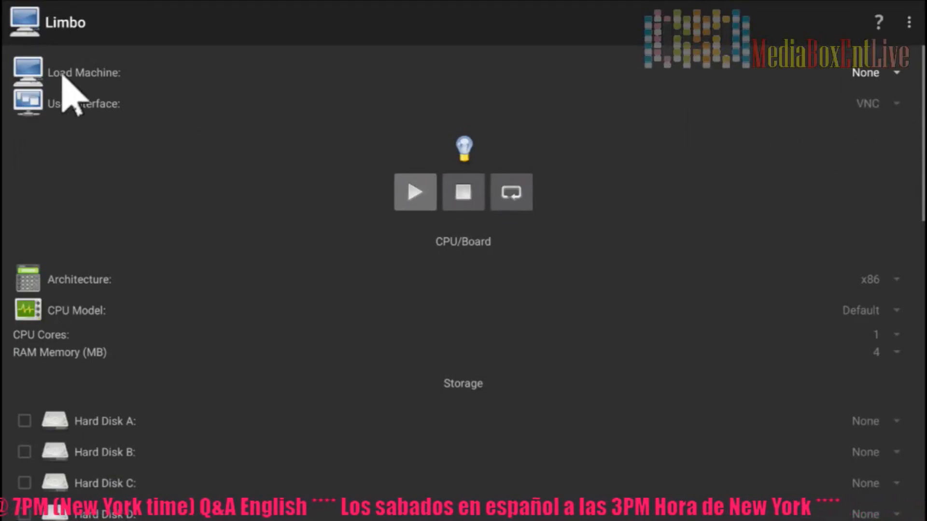
mouse_move(467, 106)
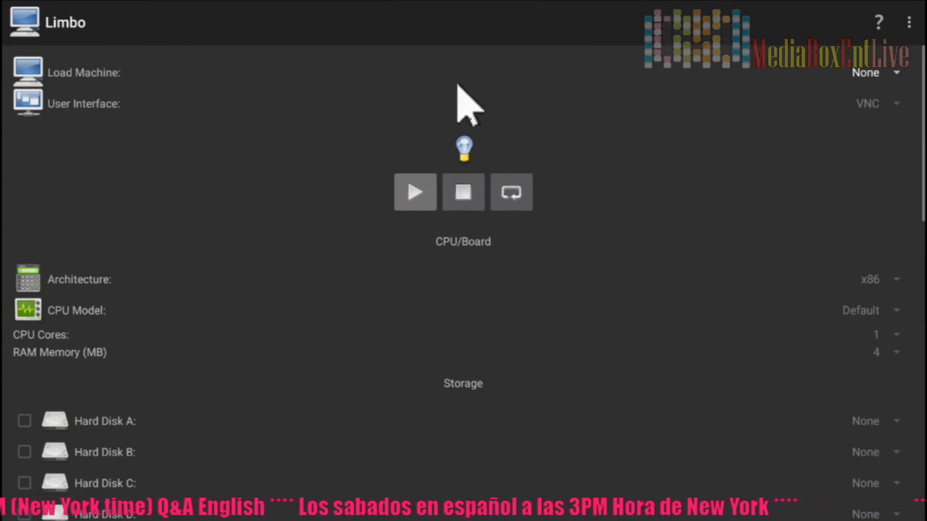
Step: Create a new virtual machine named Win95 via Load Machine > New
click(875, 73)
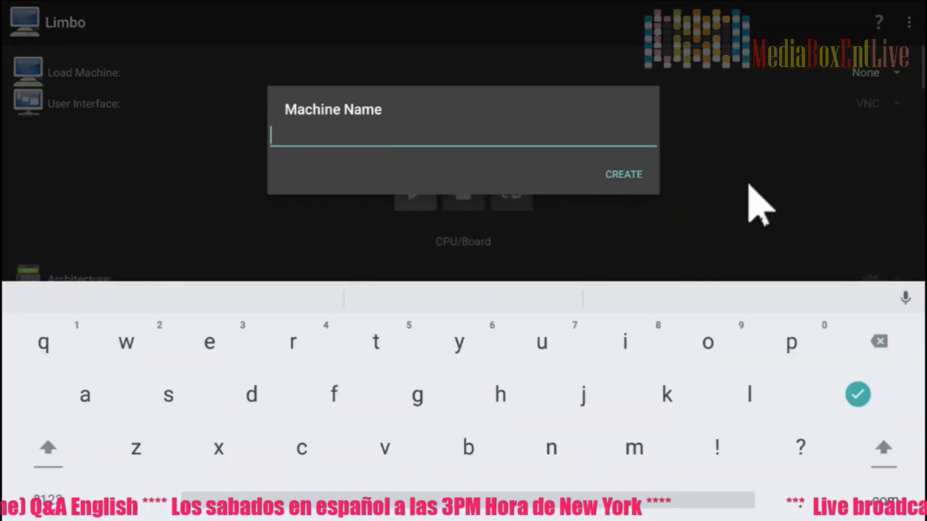
text(n)
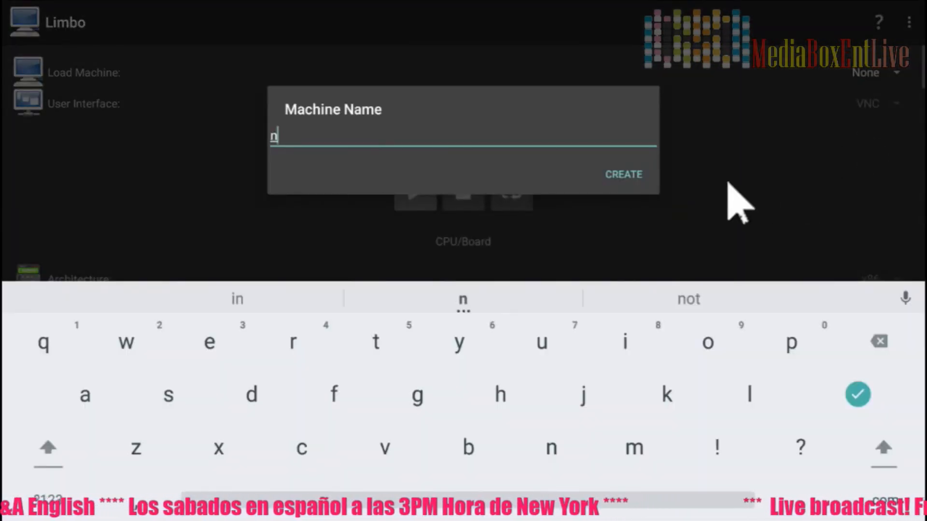
key(Backspace)
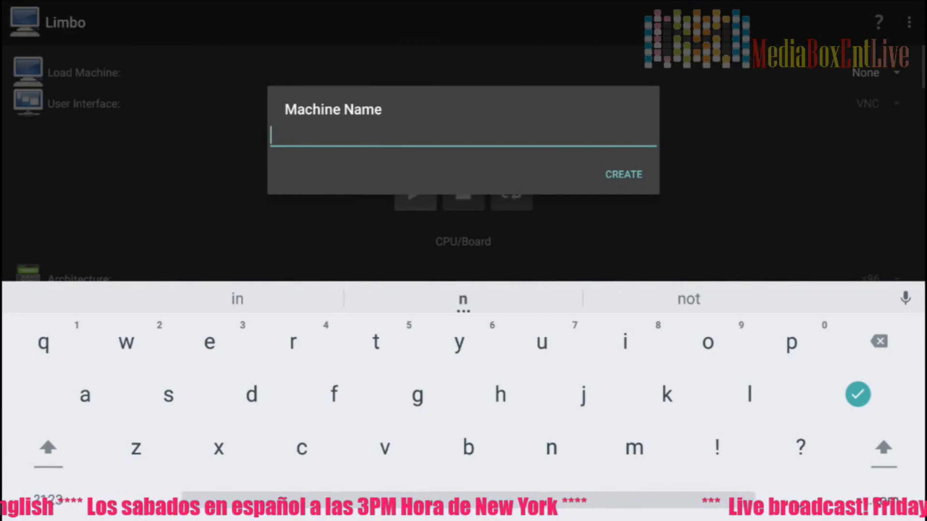
text(Win)
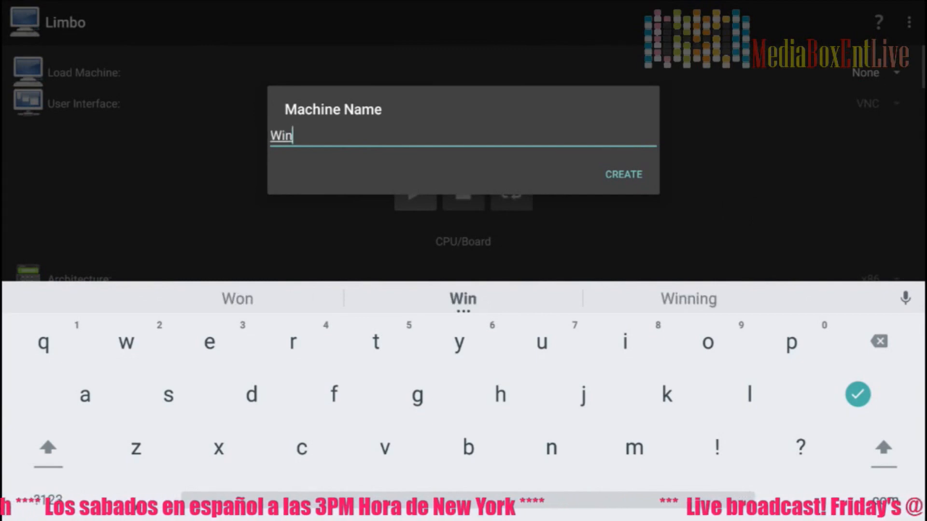
text(95)
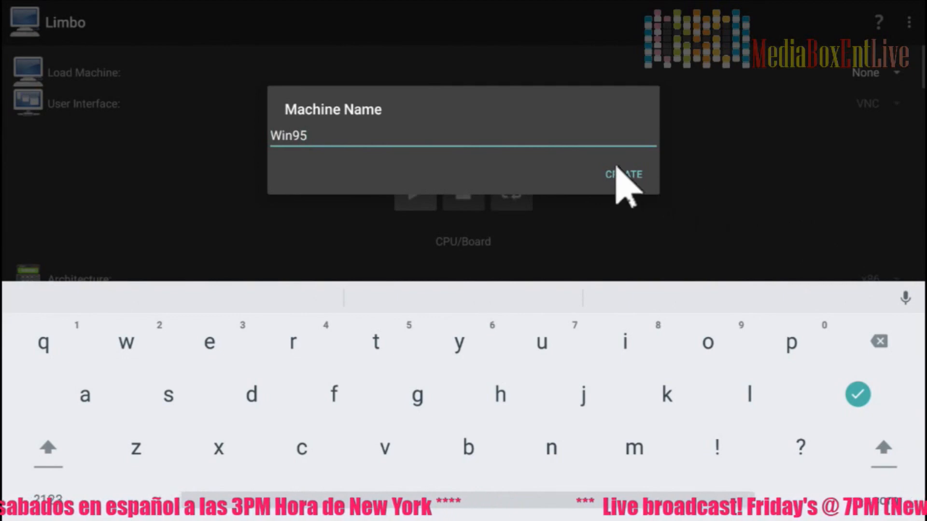
click(622, 175)
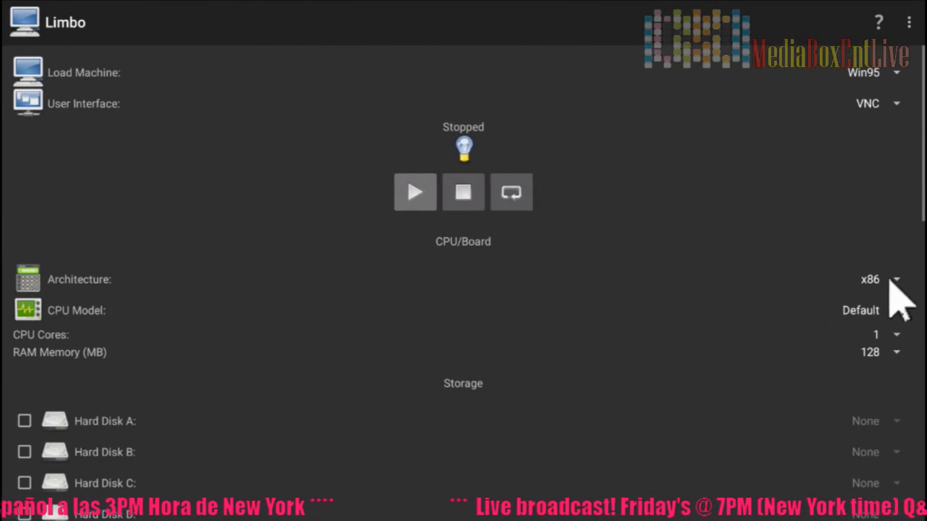
mouse_move(899, 343)
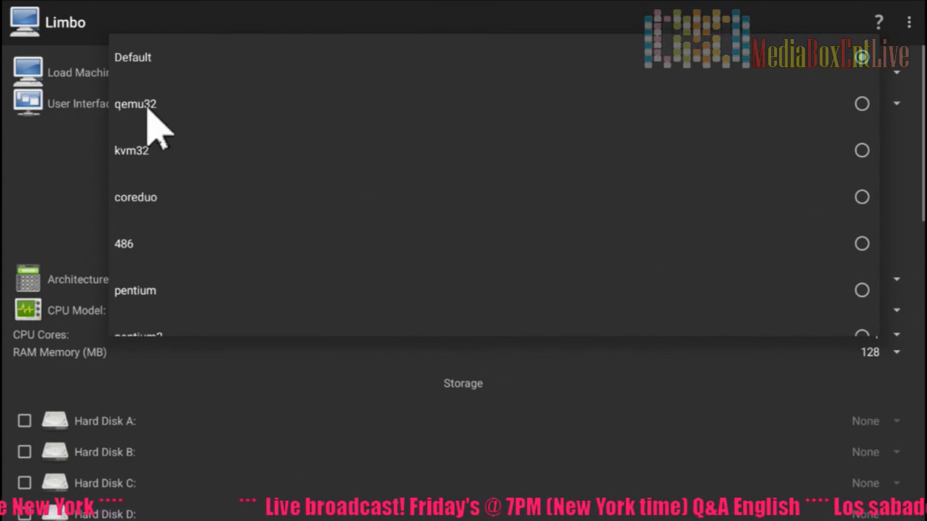
Step: Set the Win95 machine's CPU model to qemu32 and RAM to 512 MB
click(135, 104)
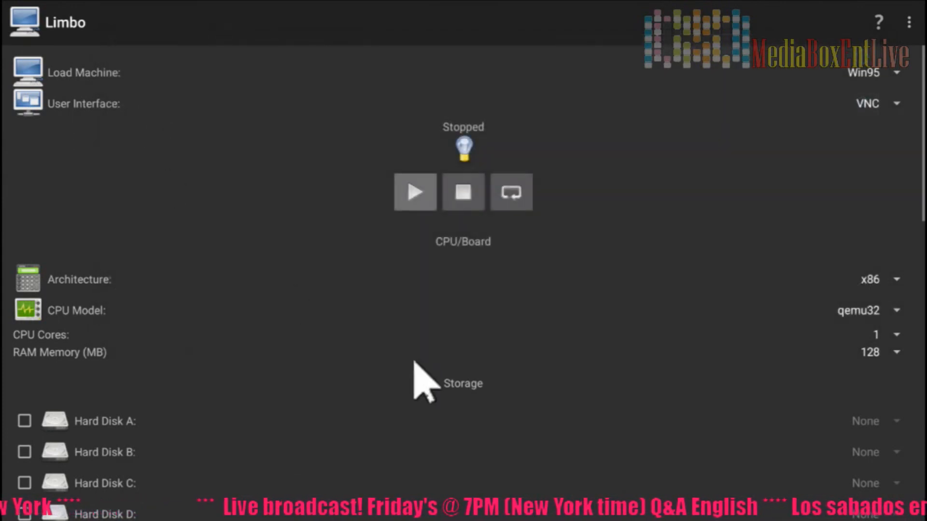
mouse_move(53, 364)
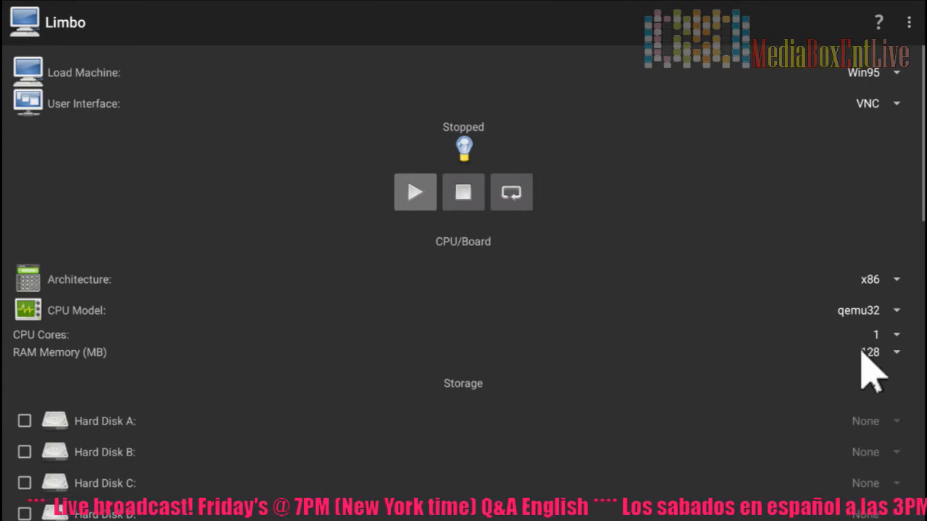
click(871, 352)
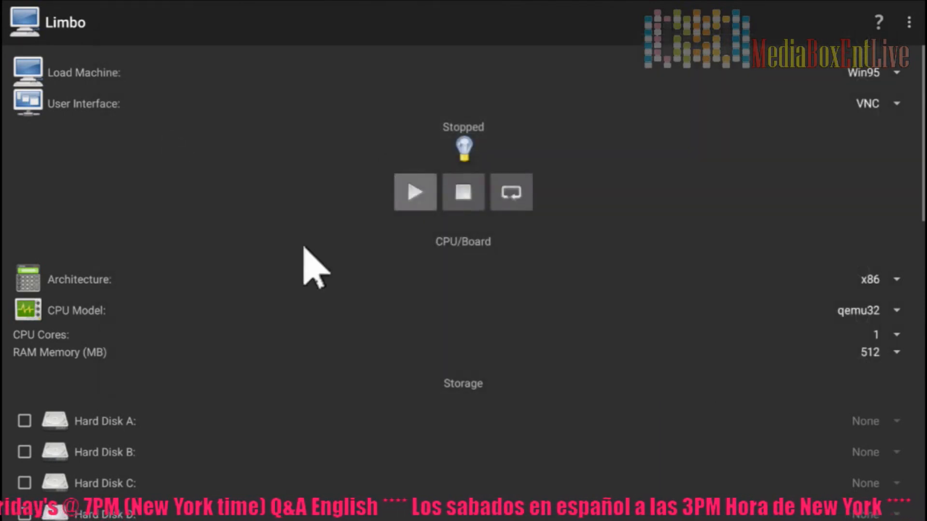
scroll(down, 3)
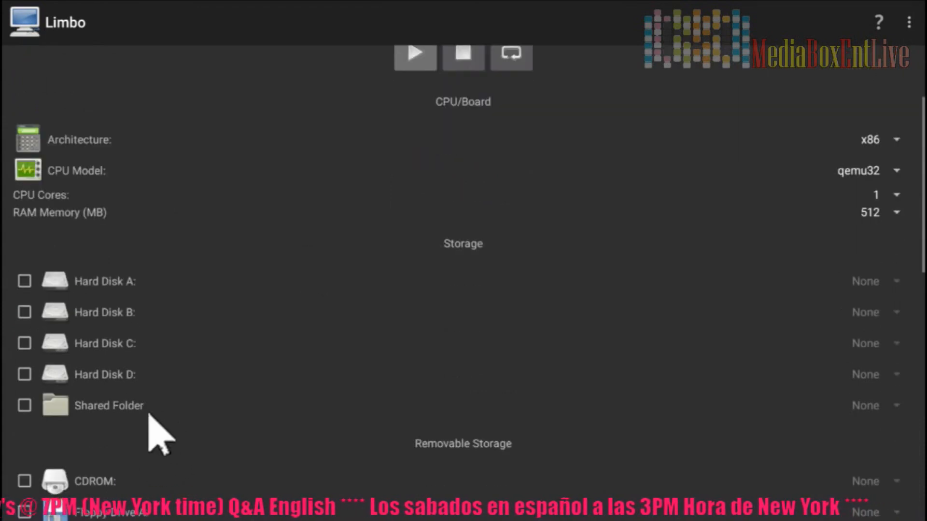
Step: Enable Hard Disk A and attach W95.img from the UUI drive to it
click(24, 281)
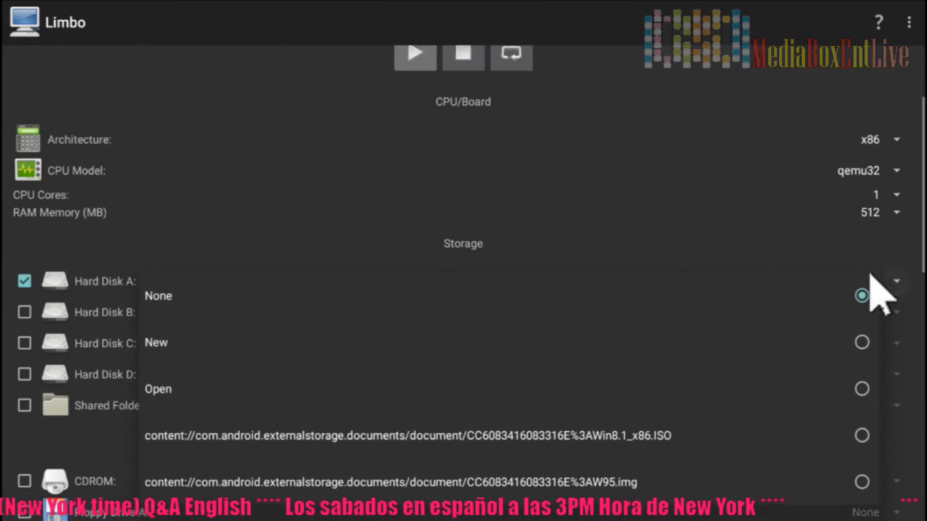
mouse_move(183, 402)
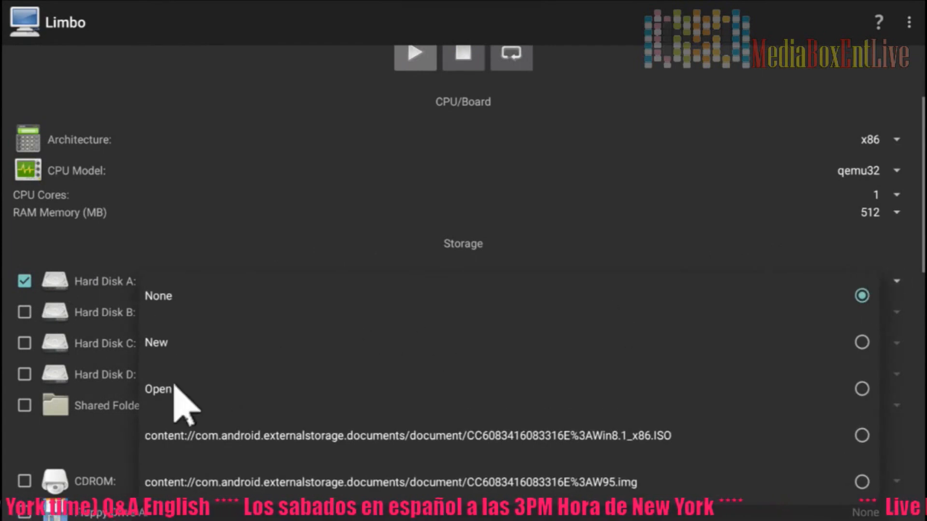
click(157, 389)
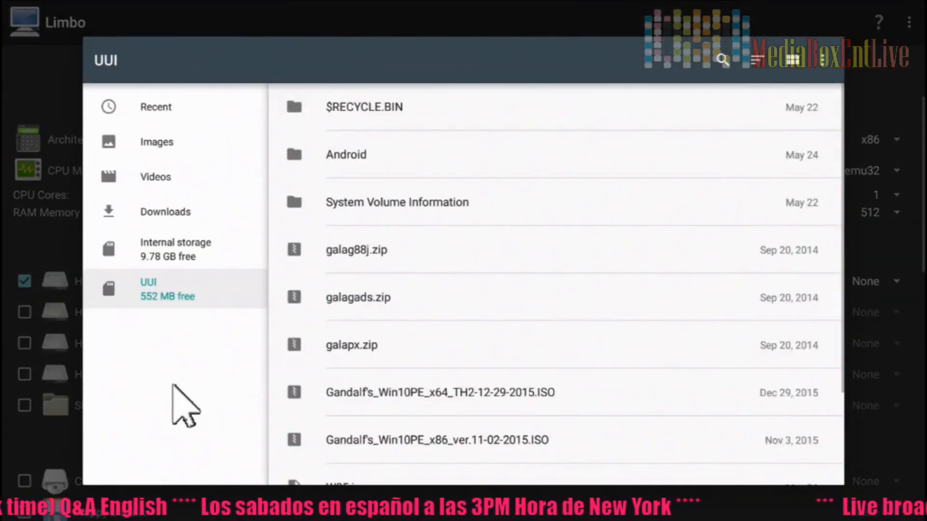
mouse_move(204, 245)
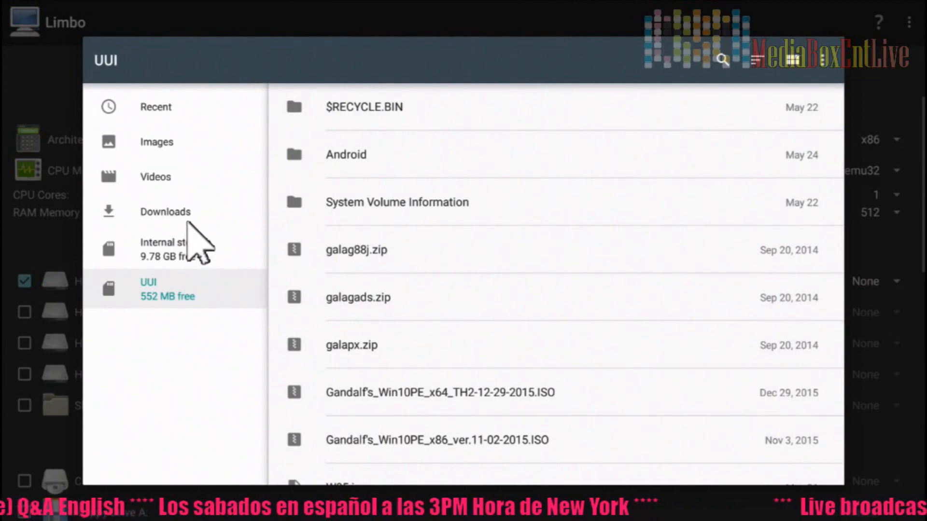
mouse_move(190, 237)
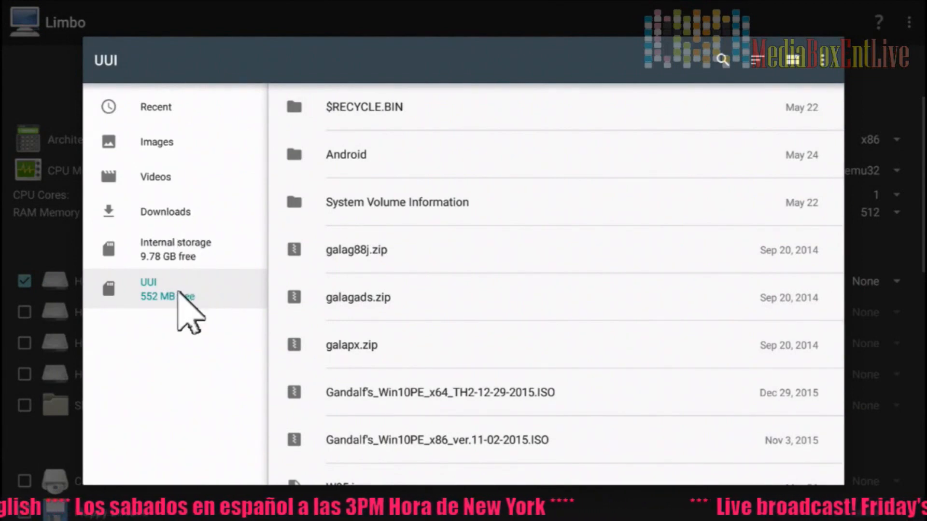
mouse_move(455, 354)
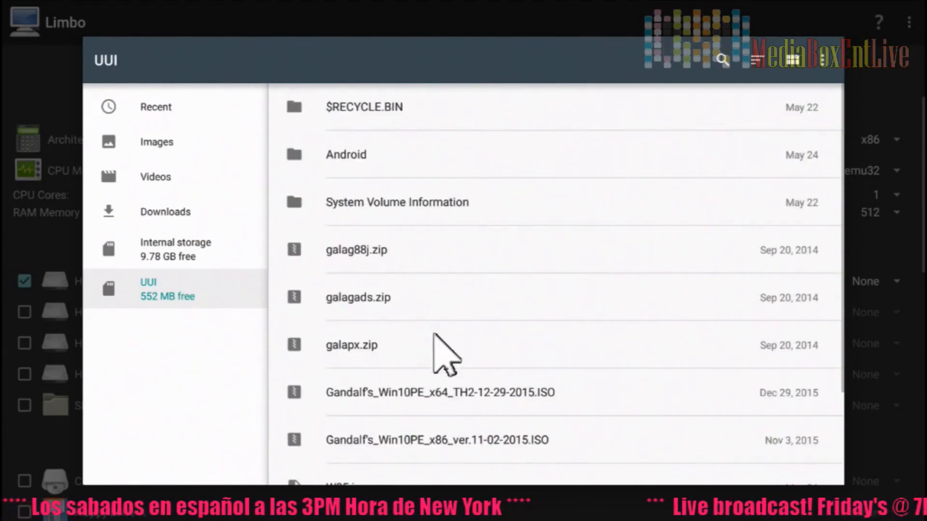
scroll(down, 3)
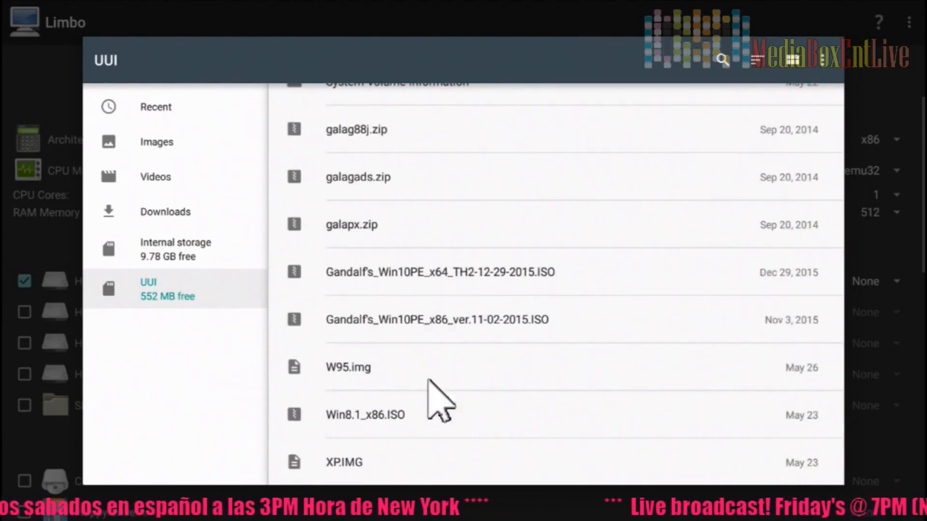
mouse_move(426, 431)
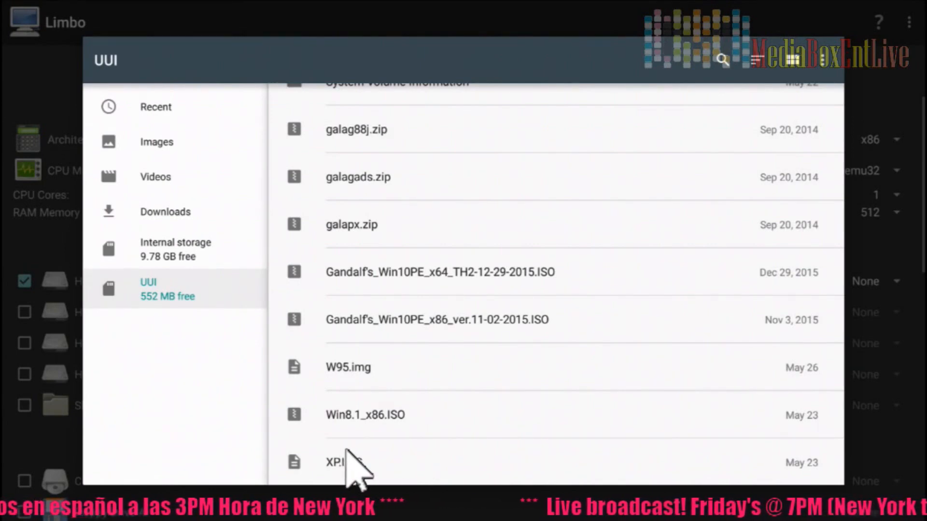
mouse_move(379, 414)
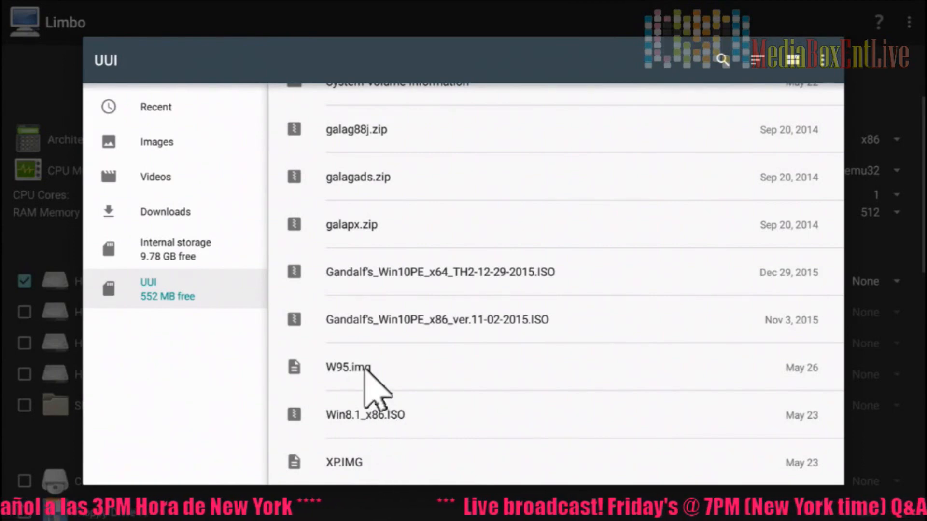
click(349, 367)
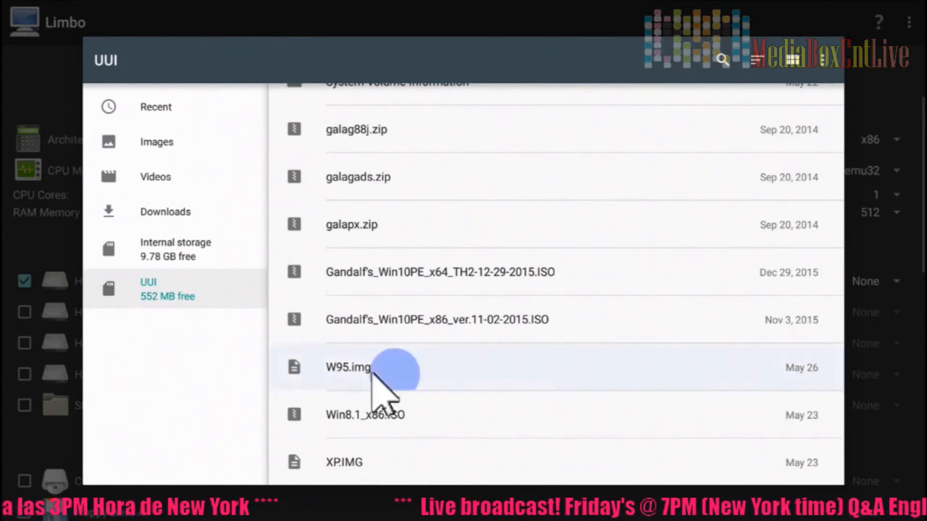
click(348, 367)
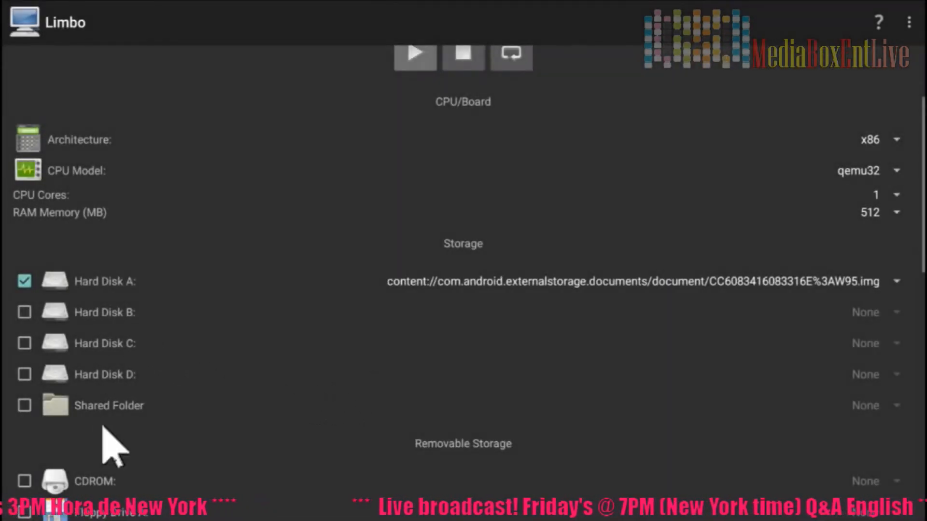
Step: Review the display settings, keeping the std VGA display type
scroll(down, 3)
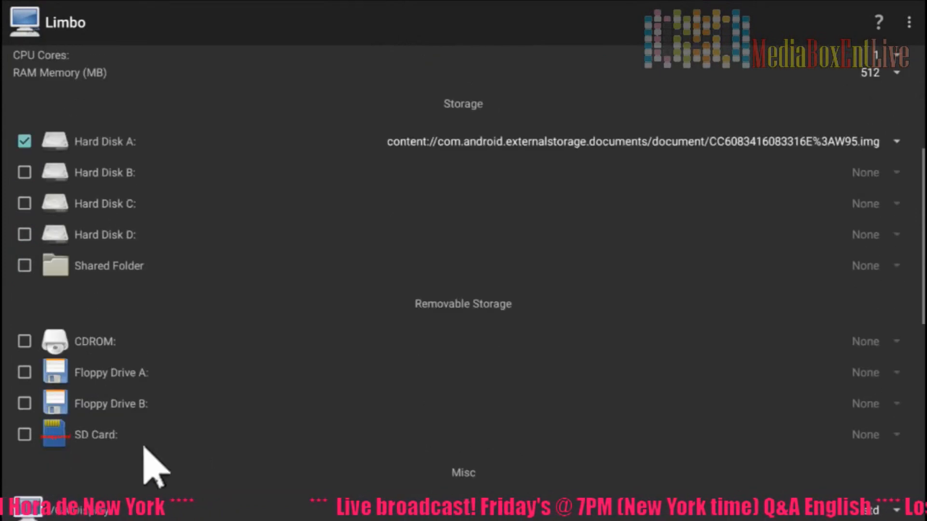
scroll(down, 3)
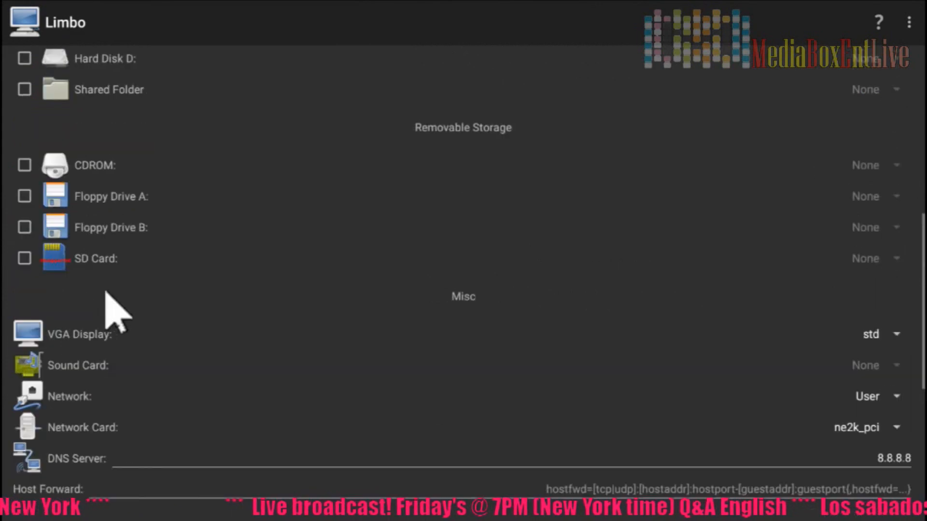
mouse_move(165, 364)
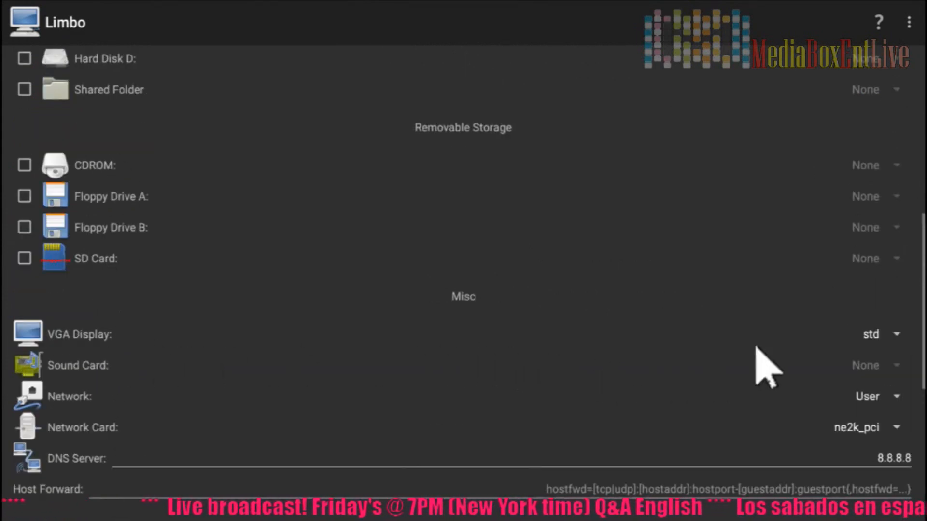
click(869, 334)
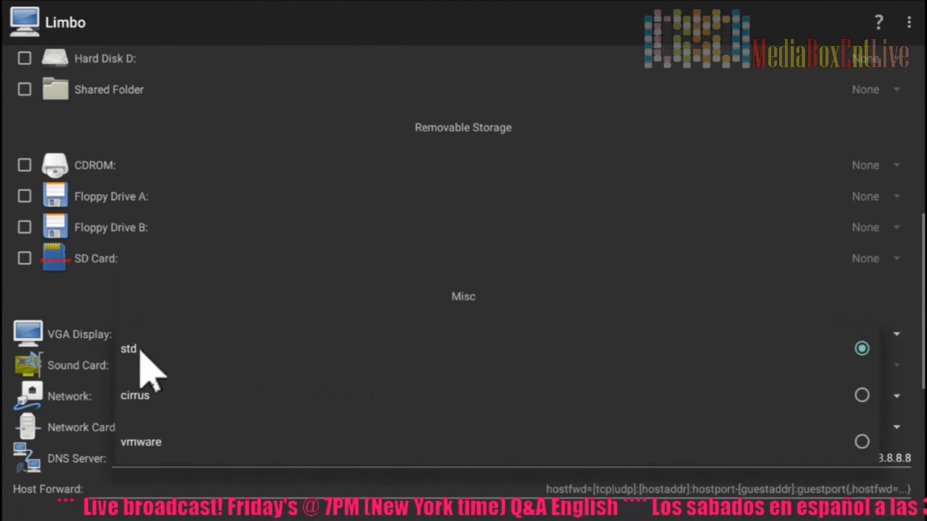
click(129, 349)
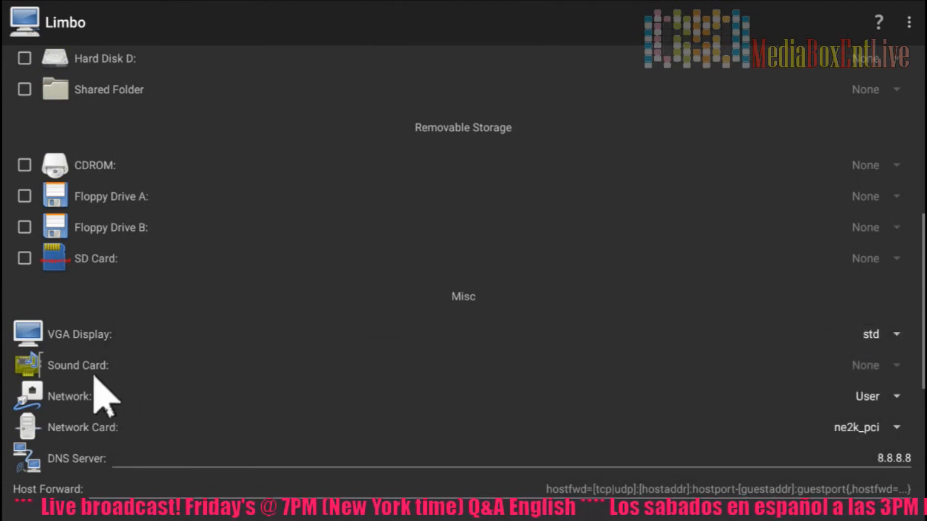
mouse_move(115, 449)
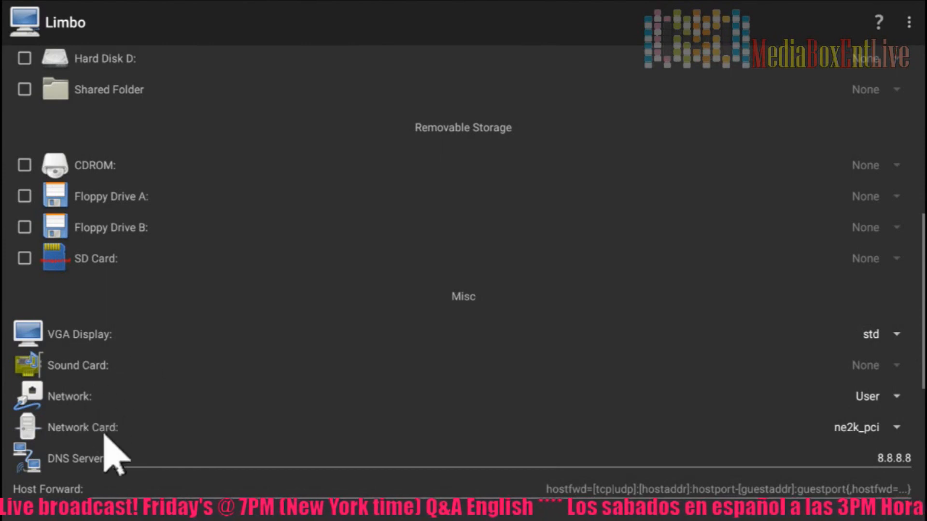
Step: Toggle the Fullscreen checkbox in the Advanced section on and back off
scroll(down, 3)
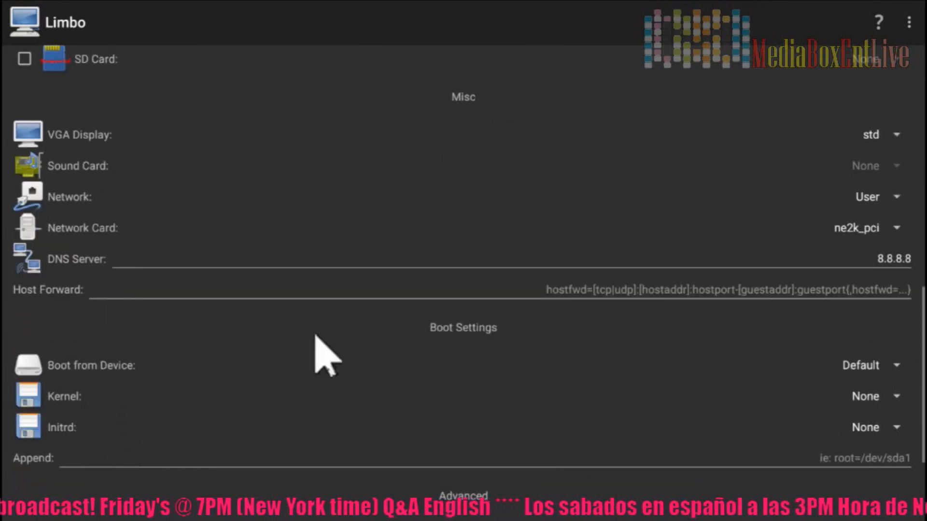
scroll(down, 3)
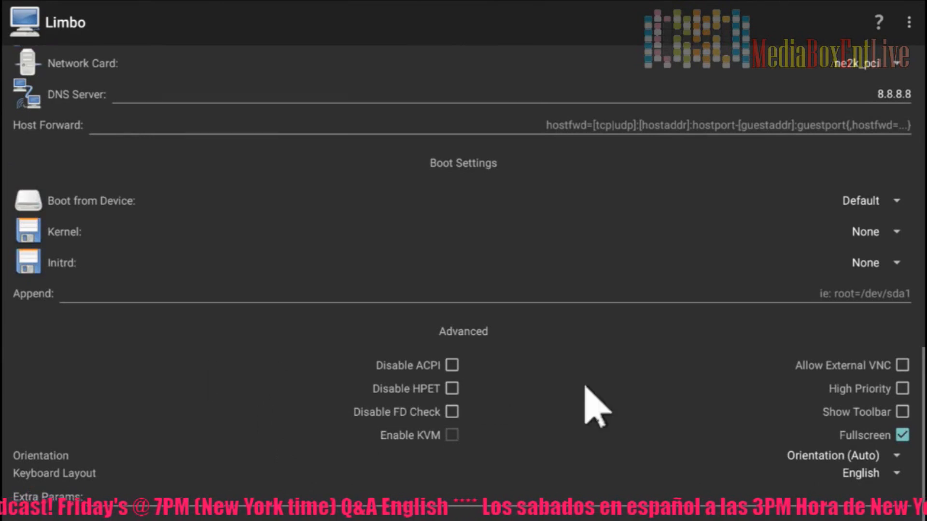
click(904, 436)
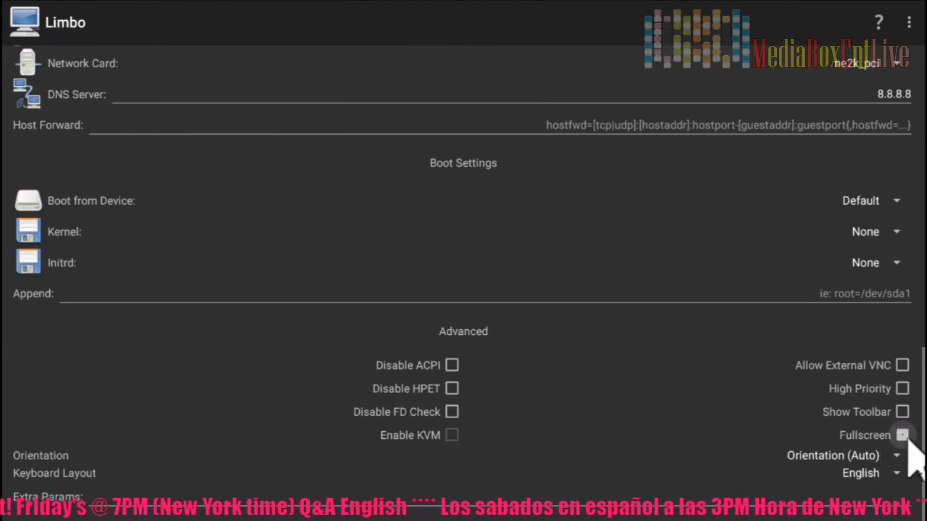
click(903, 435)
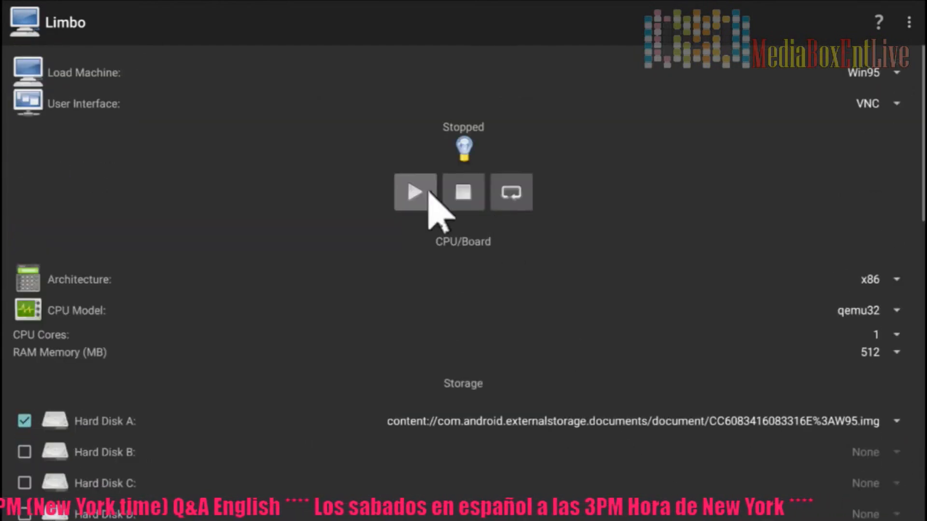
Step: Start the Win95 virtual machine and let it boot to the Windows 95 desktop
click(415, 191)
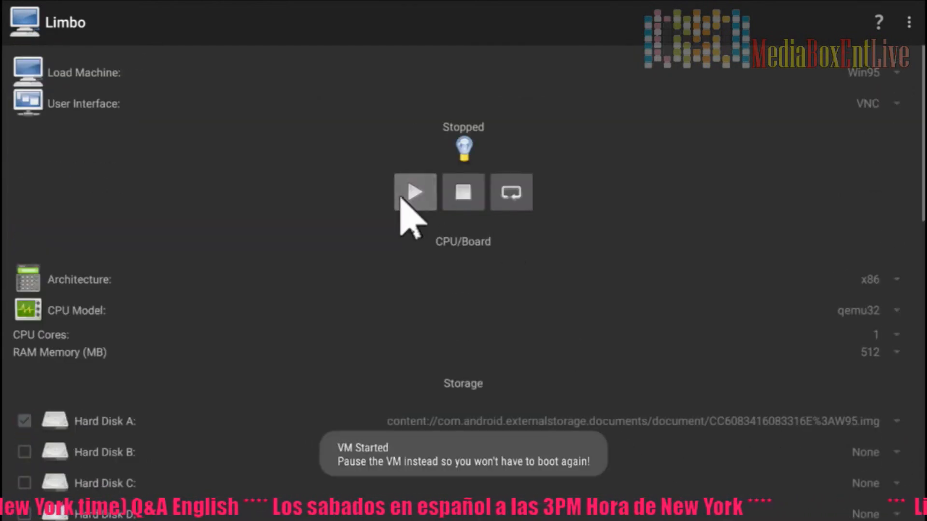
click(414, 191)
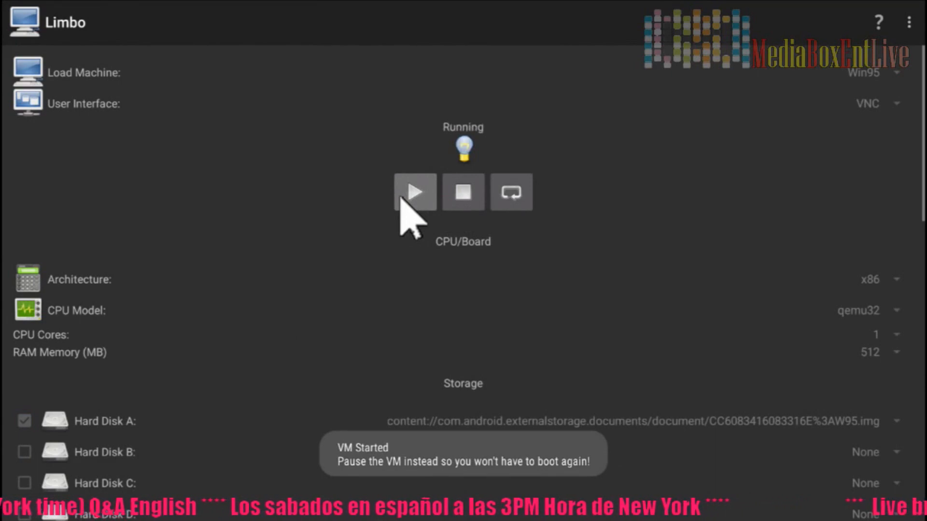
click(414, 191)
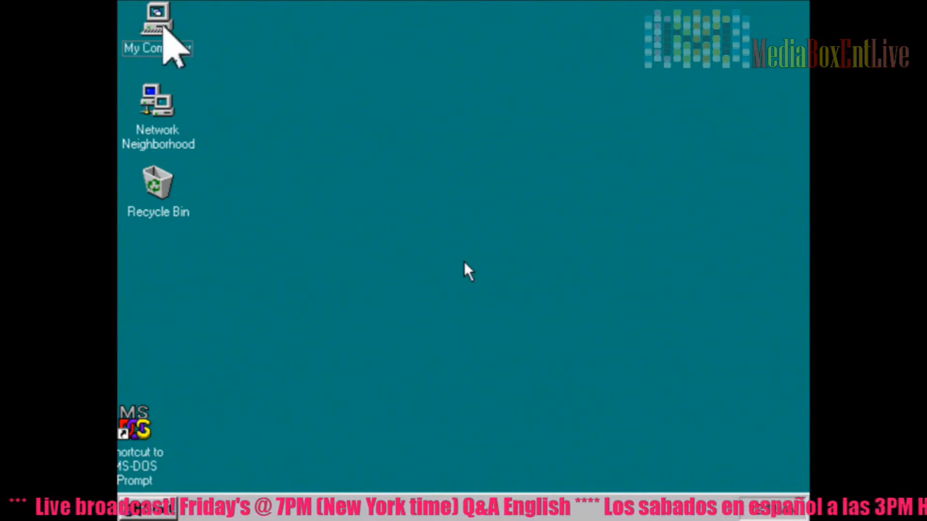
mouse_move(476, 292)
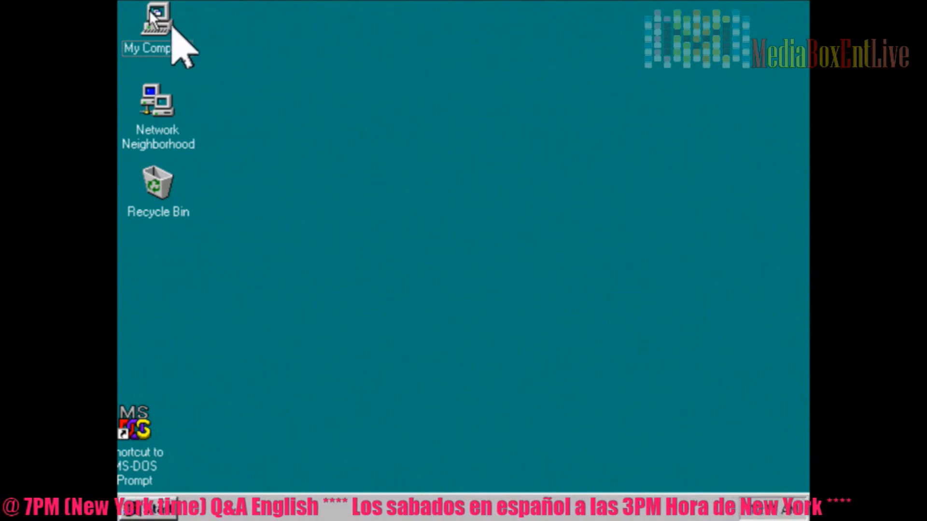
Step: Browse My Computer and the Win95osr2 (C:) drive, then bring up Limbo's machine options menu
click(157, 30)
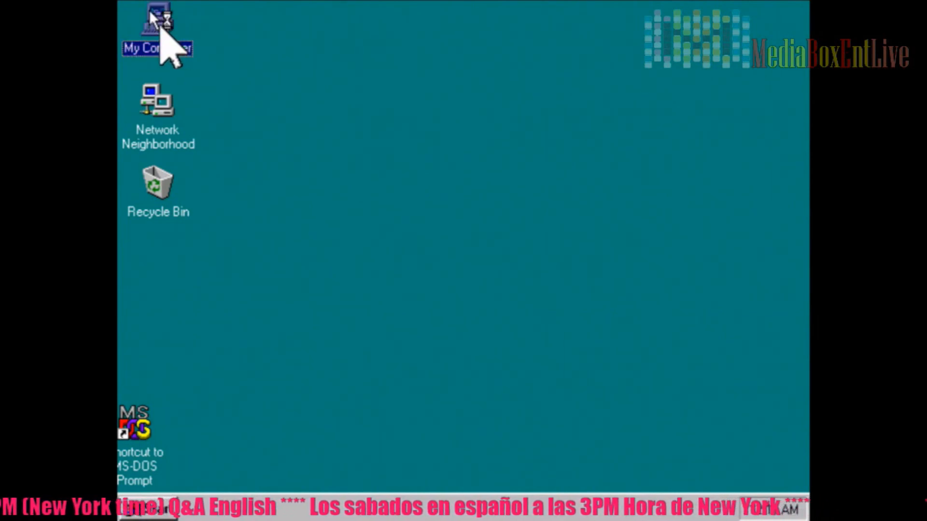
double_click(157, 29)
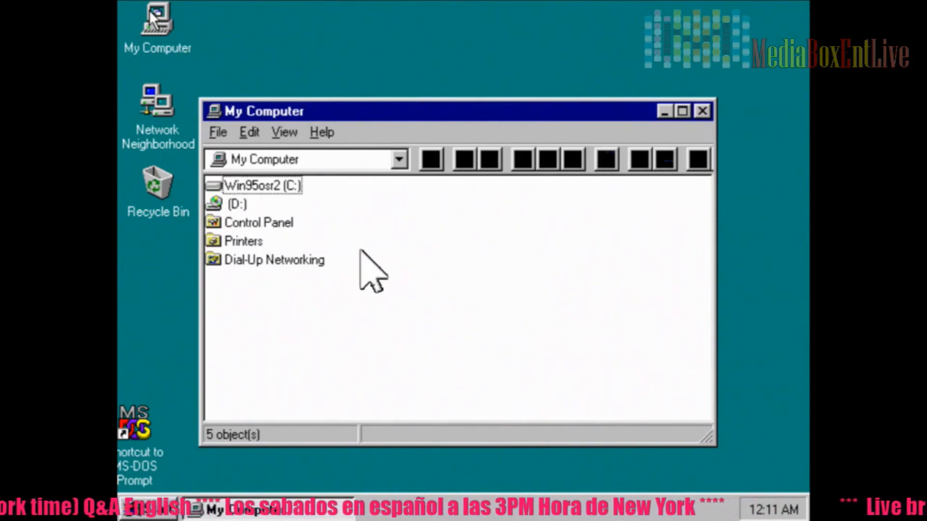
click(157, 27)
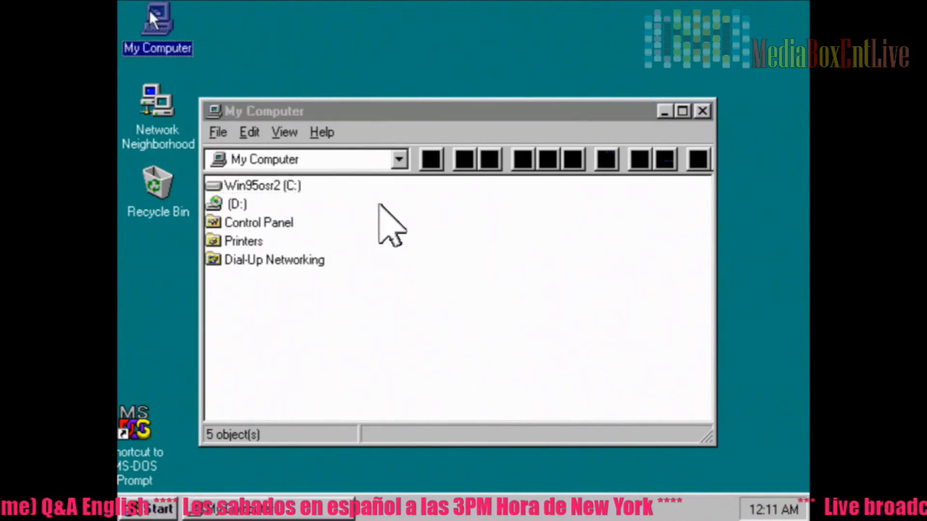
mouse_move(435, 352)
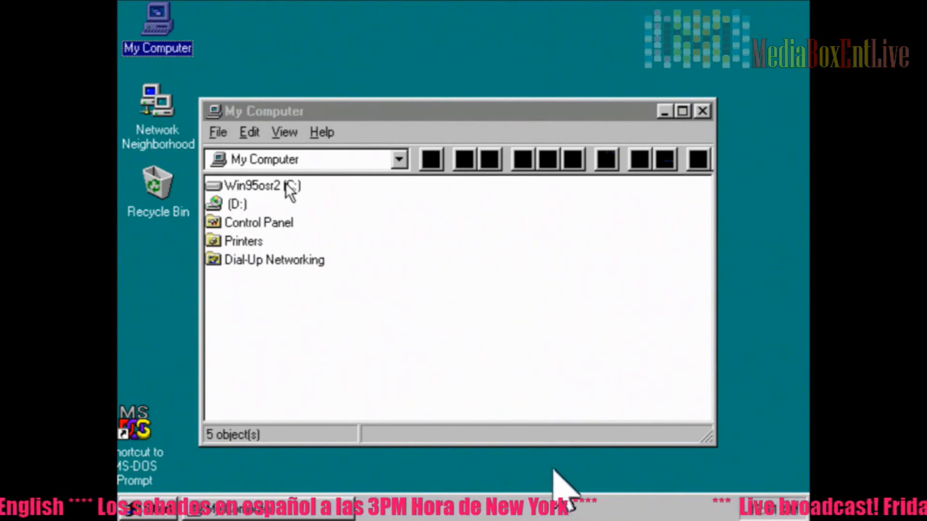
double_click(253, 186)
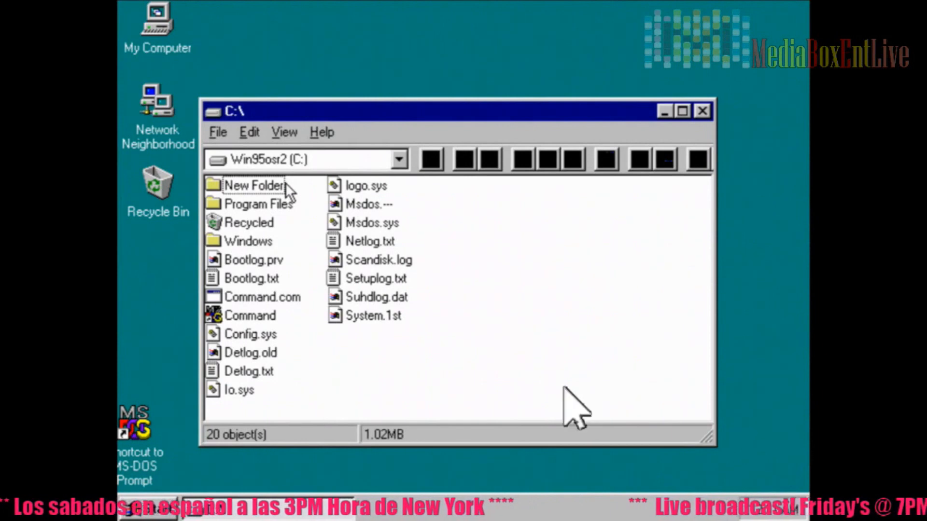
mouse_move(401, 313)
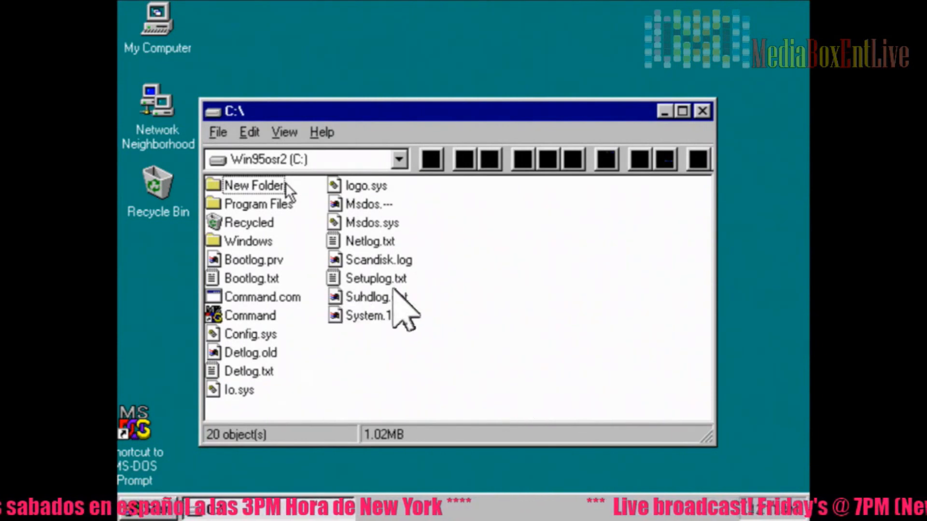
mouse_move(499, 331)
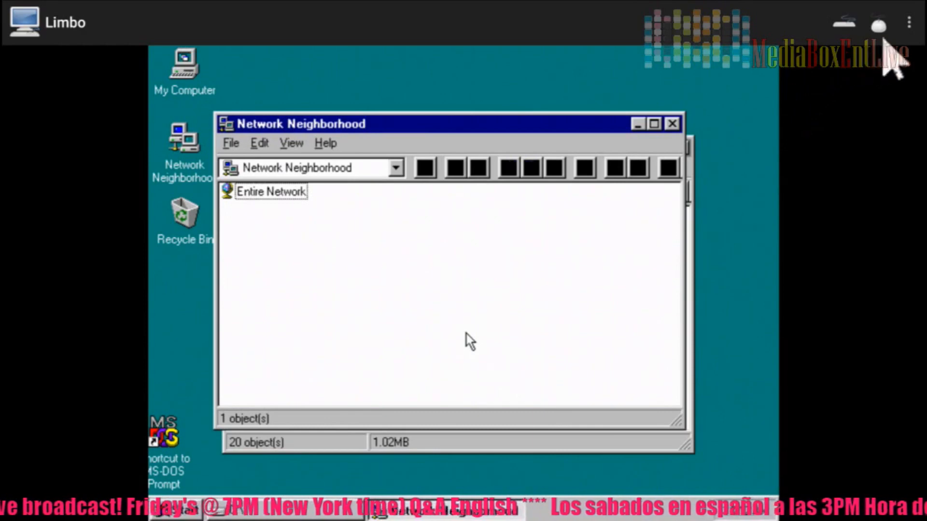
click(909, 22)
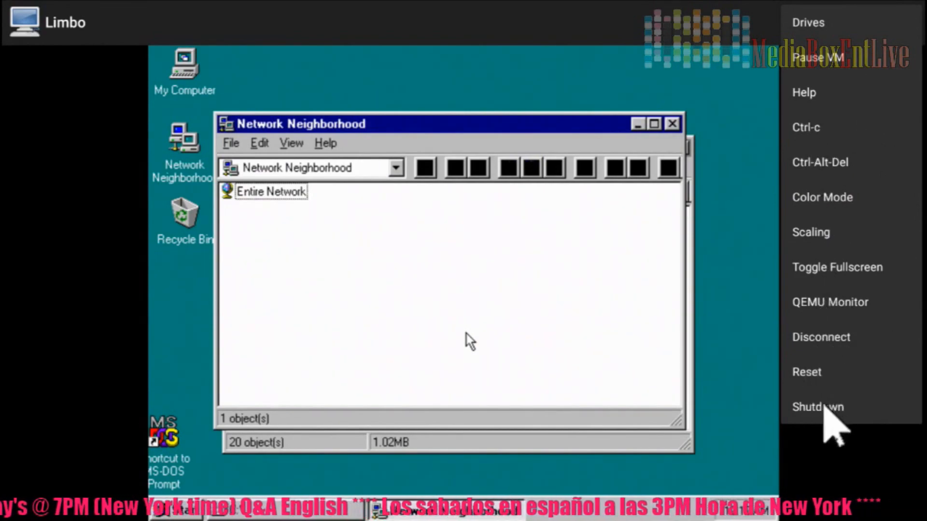
Step: Shut down the running Win95 VM and confirm
click(818, 407)
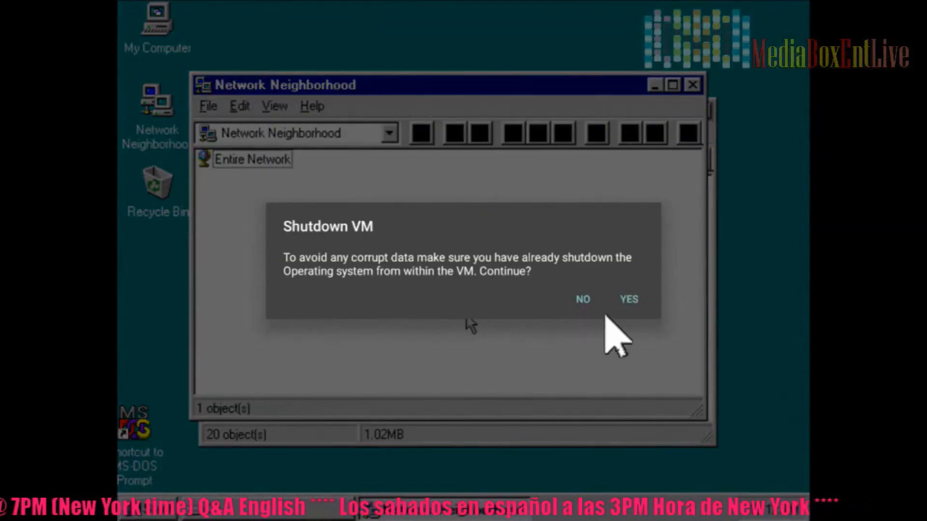
click(628, 299)
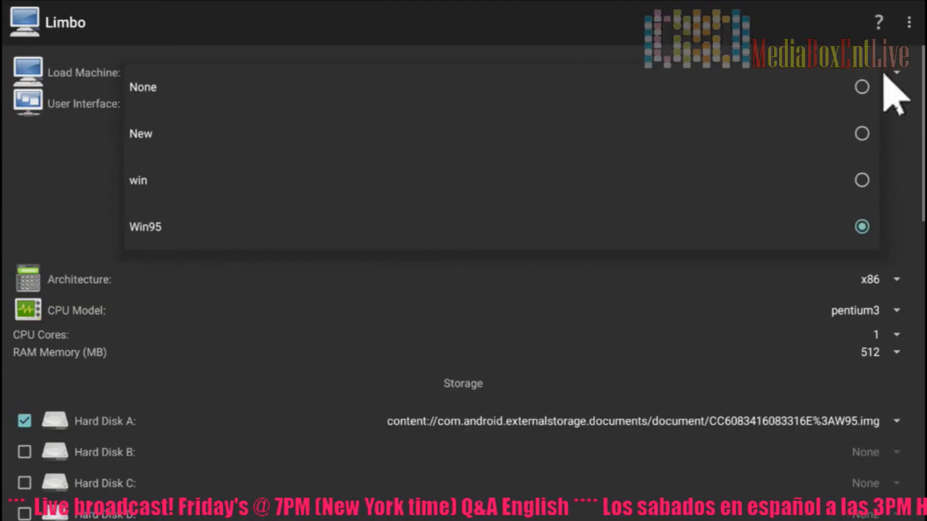
mouse_move(157, 148)
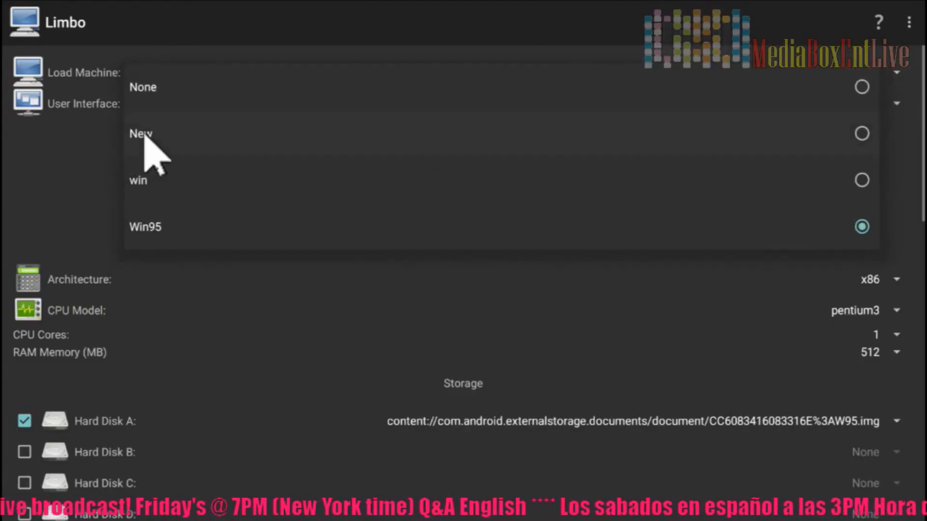
Step: Create a new machine named win8.1 via Load Machine > New
click(141, 134)
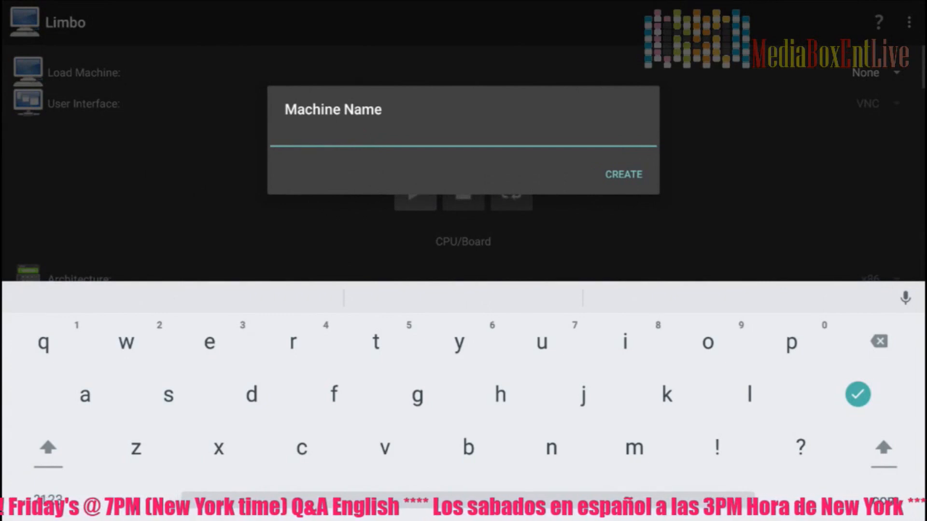
text(win8.1)
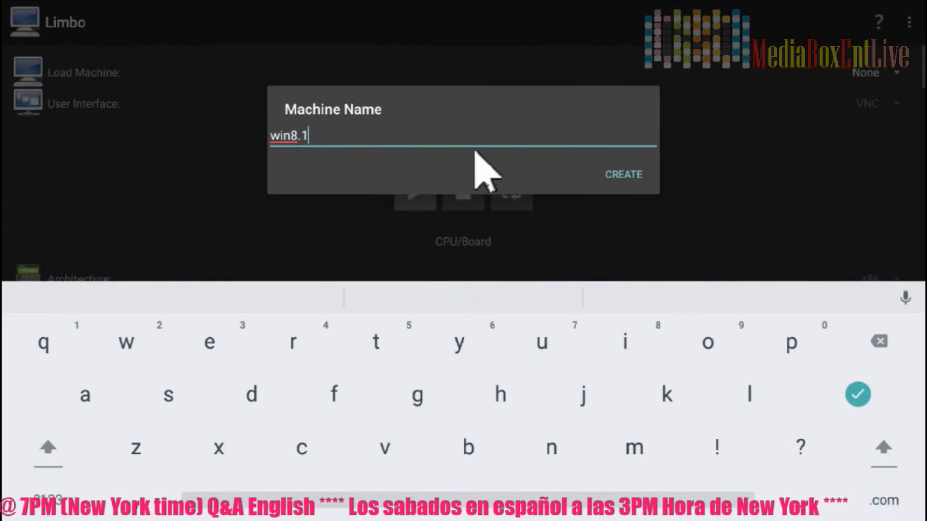
click(621, 174)
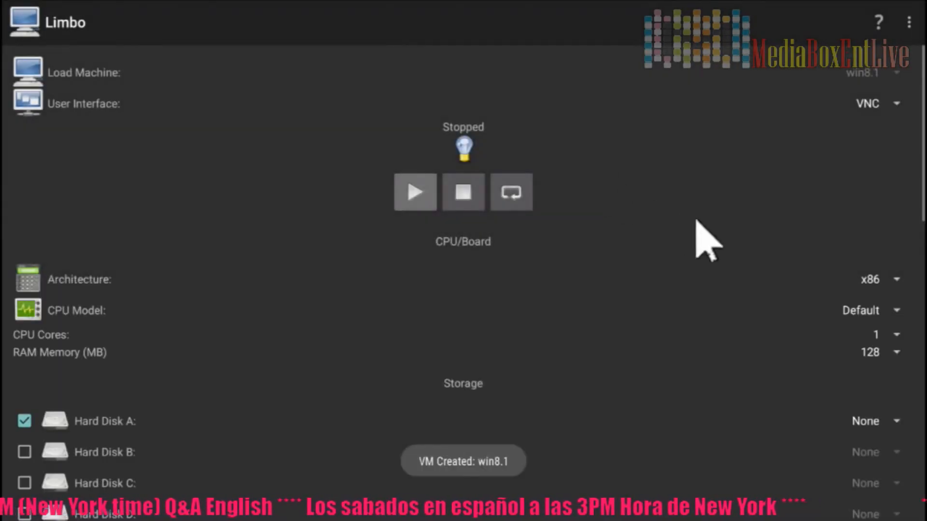
click(869, 310)
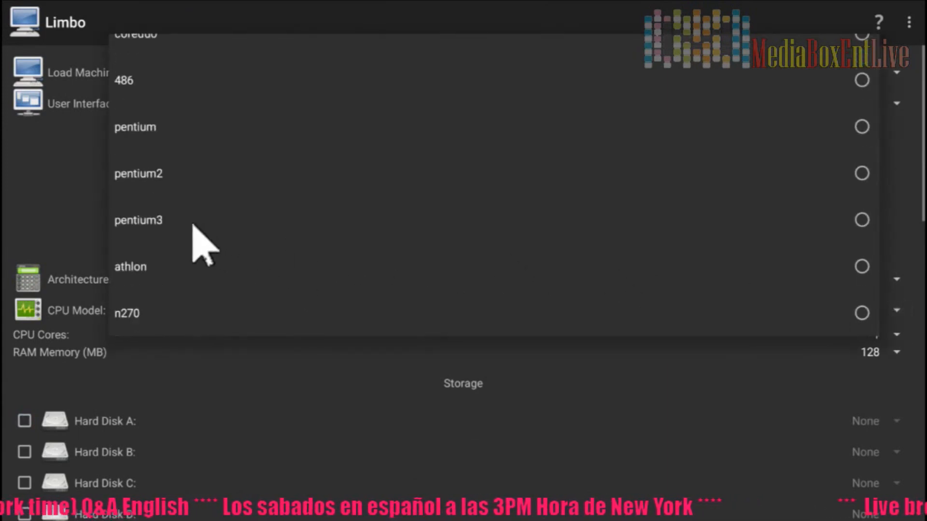
Step: Set the win8.1 machine to a pentium3 CPU, 4 cores and 512 MB RAM
click(138, 220)
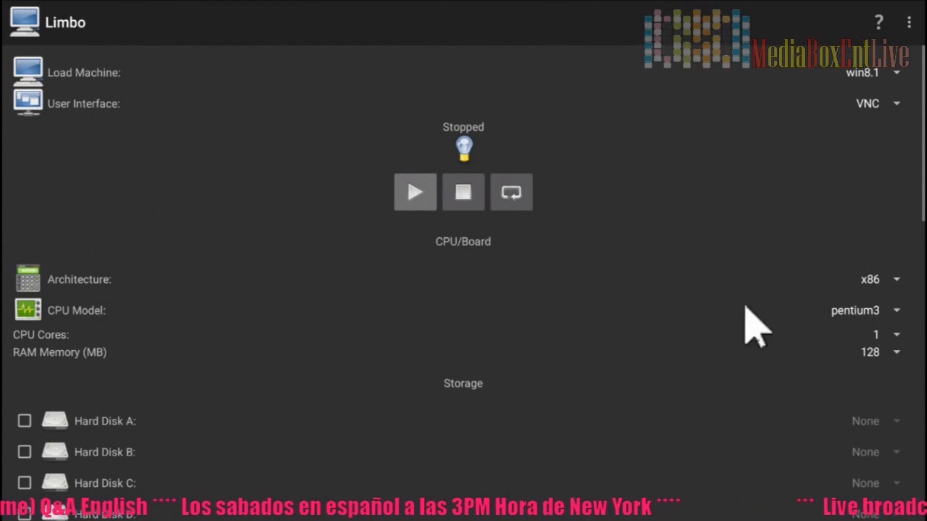
click(877, 335)
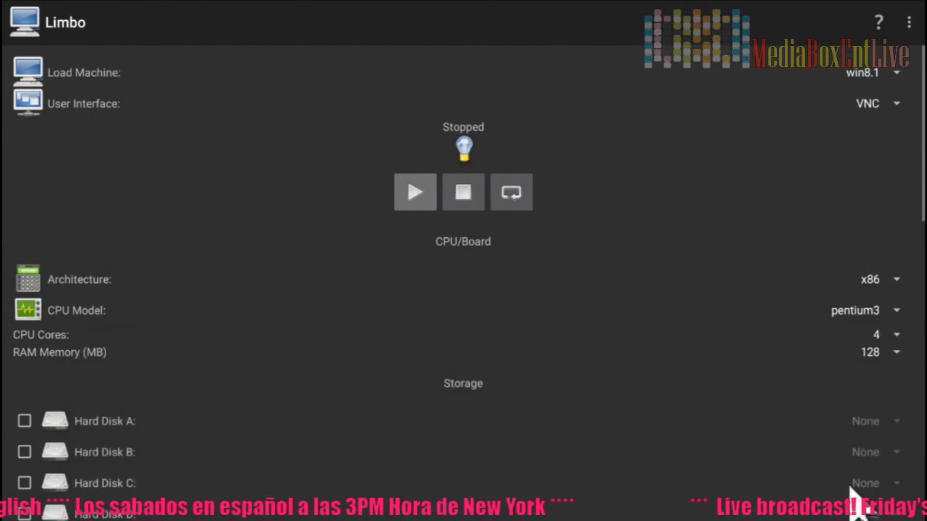
click(870, 352)
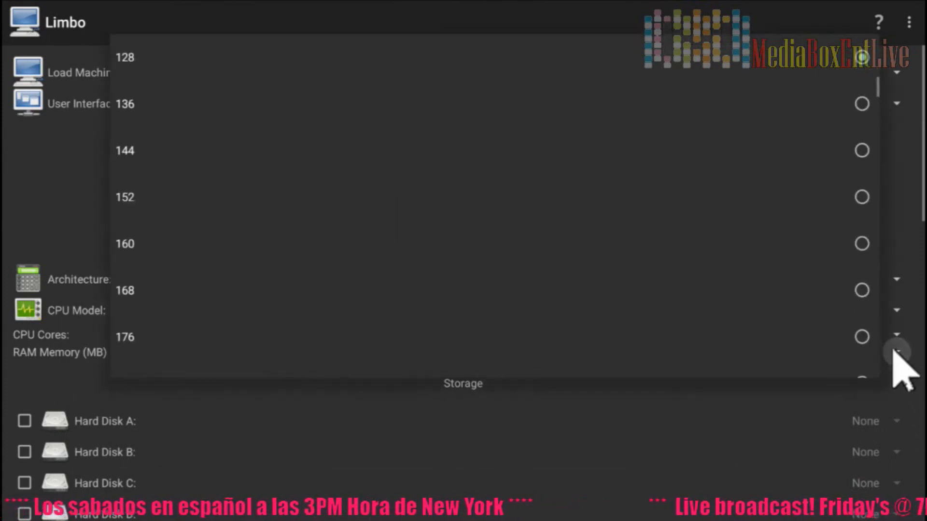
scroll(down, 3)
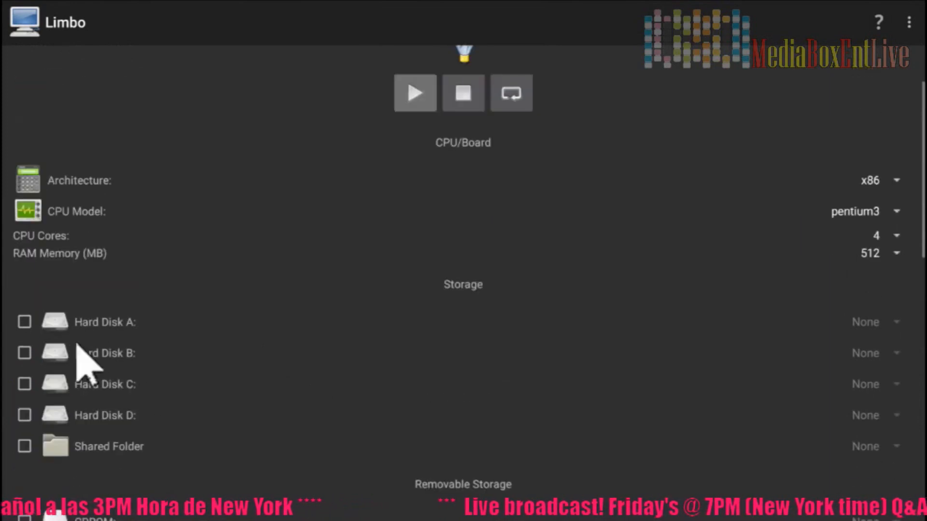
Step: Enable Hard Disk A and assign Win8.1_x86.ISO from the UUI drive to it
click(24, 322)
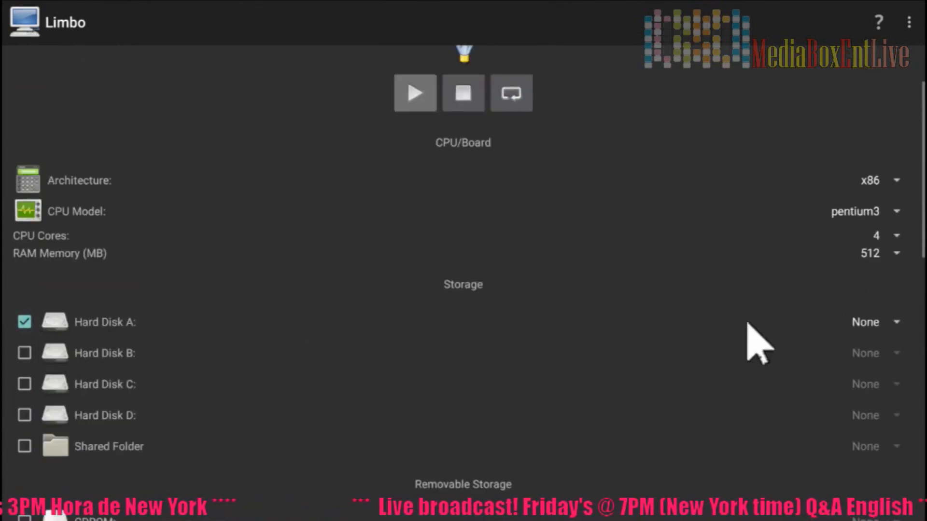
click(875, 323)
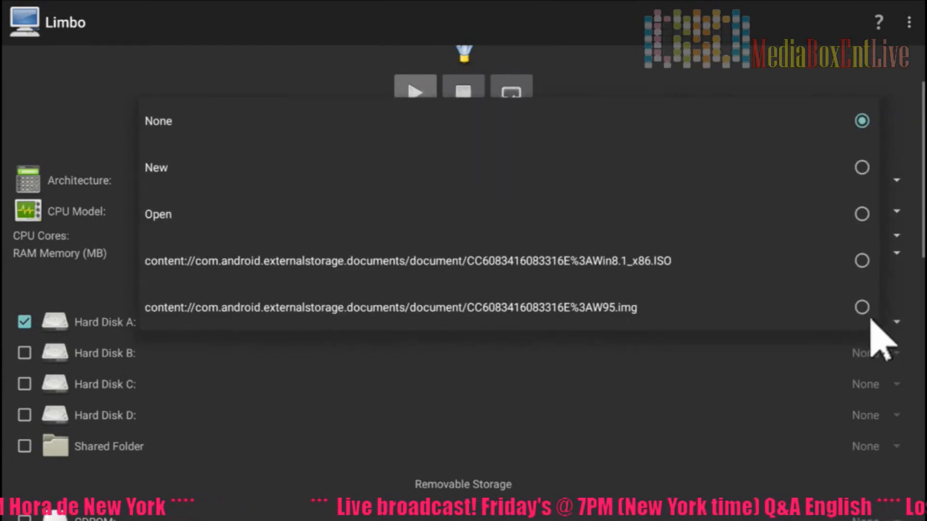
click(157, 214)
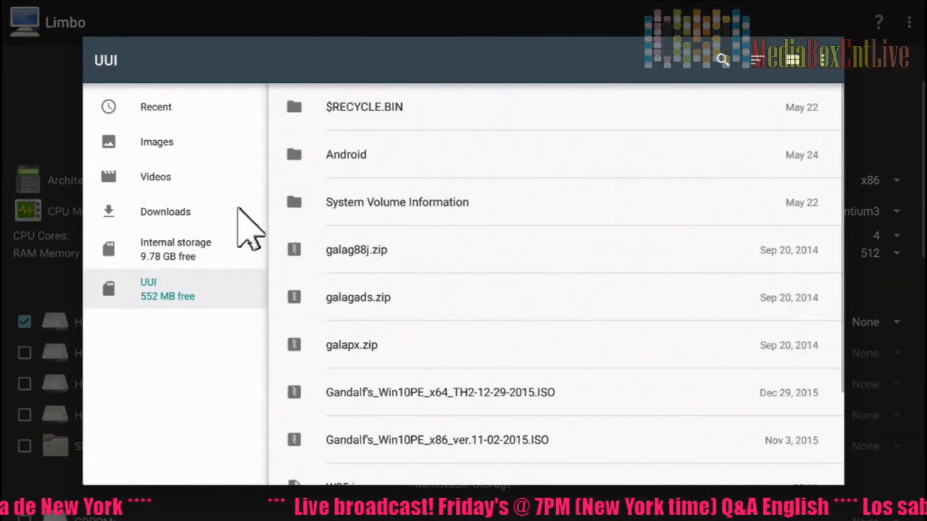
scroll(down, 3)
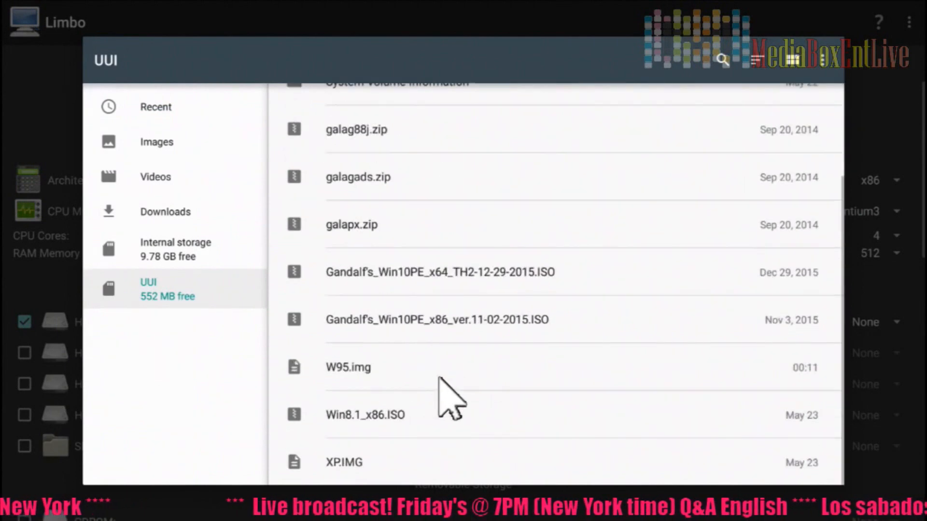
mouse_move(418, 310)
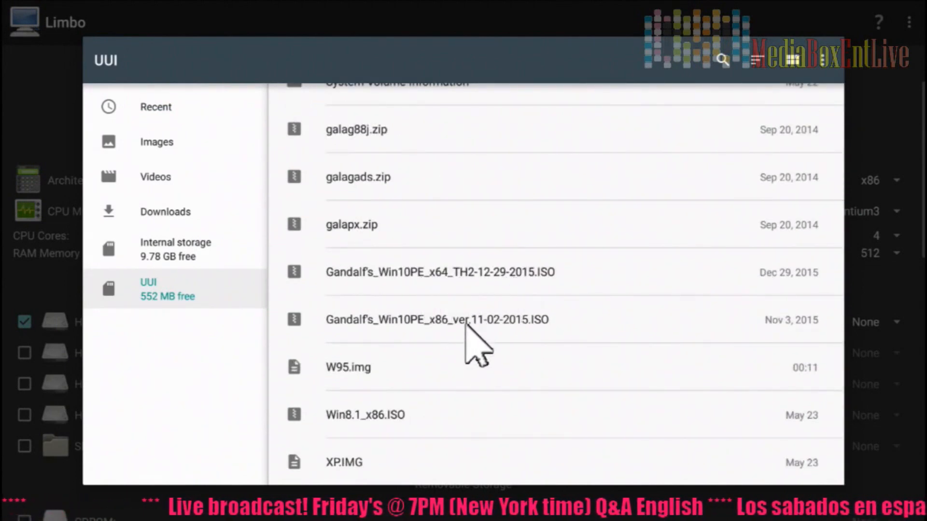
mouse_move(393, 432)
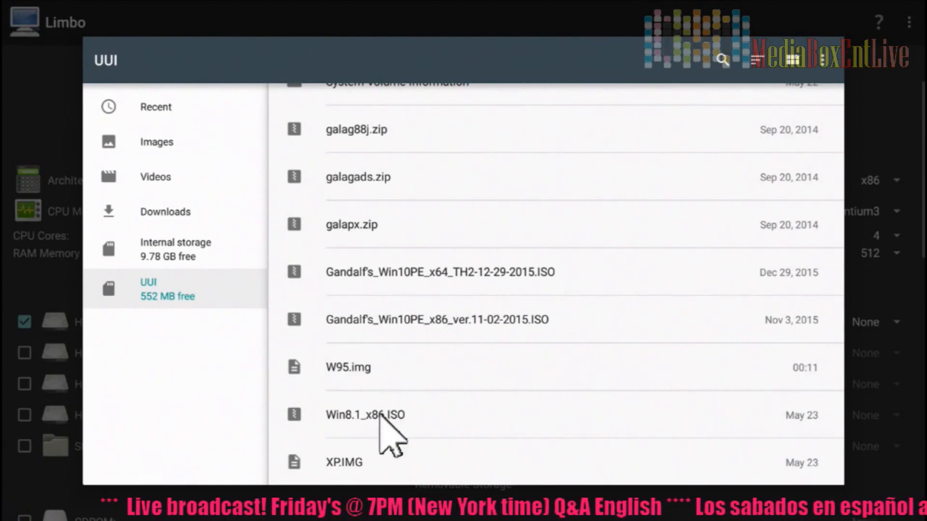
click(365, 414)
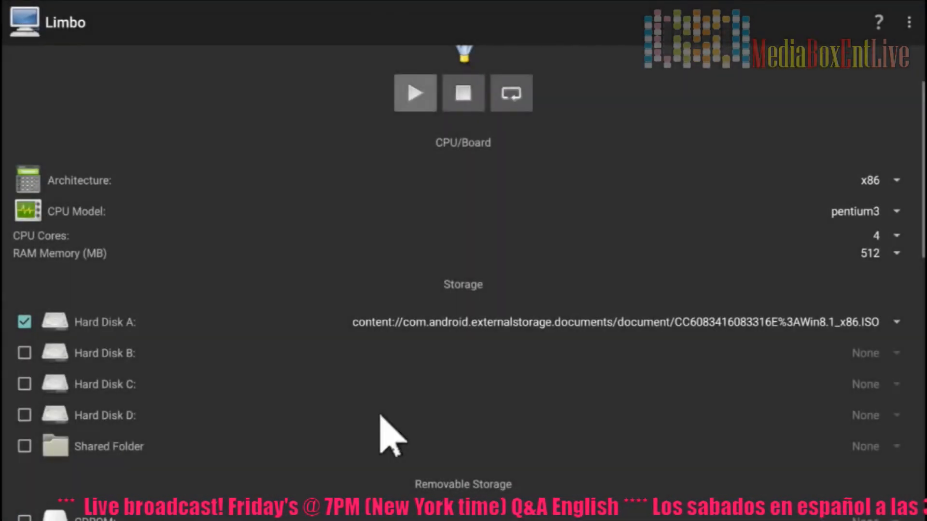
Step: Enable the CDROM under Removable Storage with Win8.1_x86.ISO as its image
scroll(down, 3)
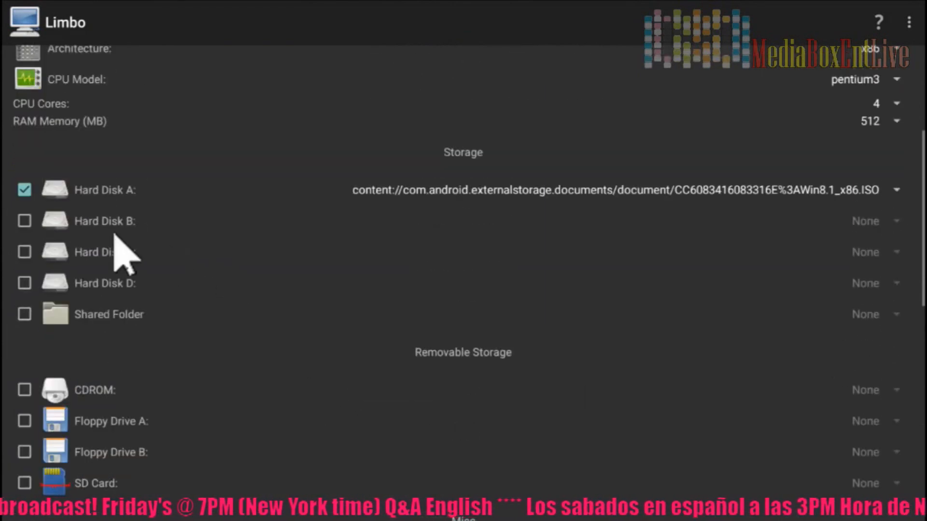
mouse_move(195, 325)
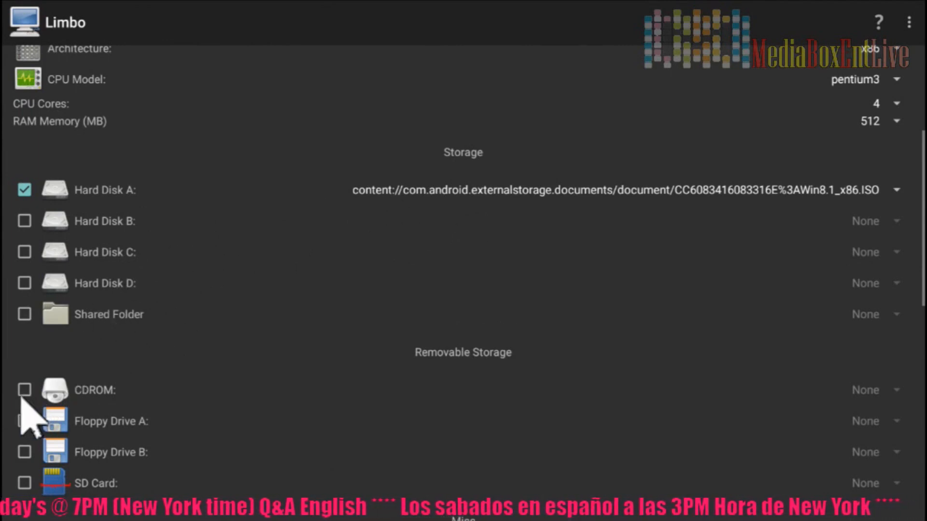
click(24, 389)
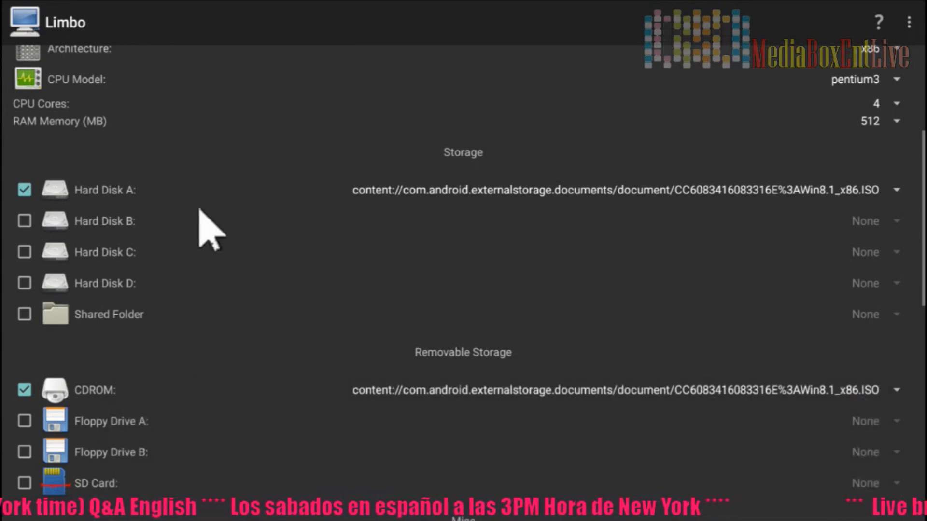
mouse_move(139, 115)
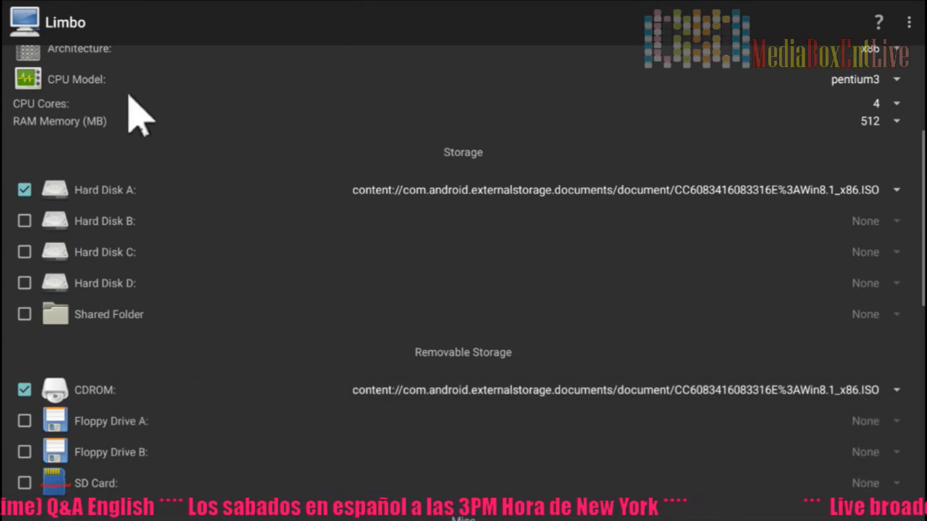
Step: Set the VGA Display under Misc to cirrus instead of std
scroll(down, 3)
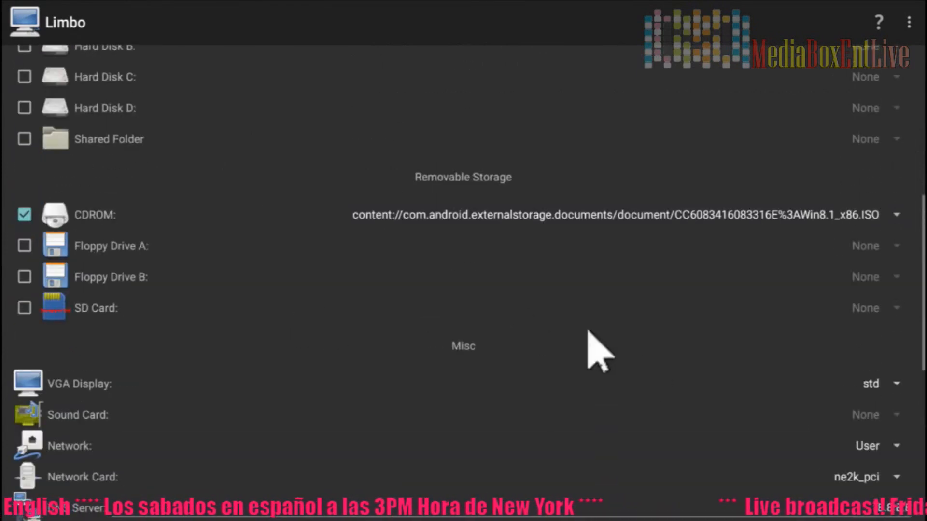
mouse_move(892, 402)
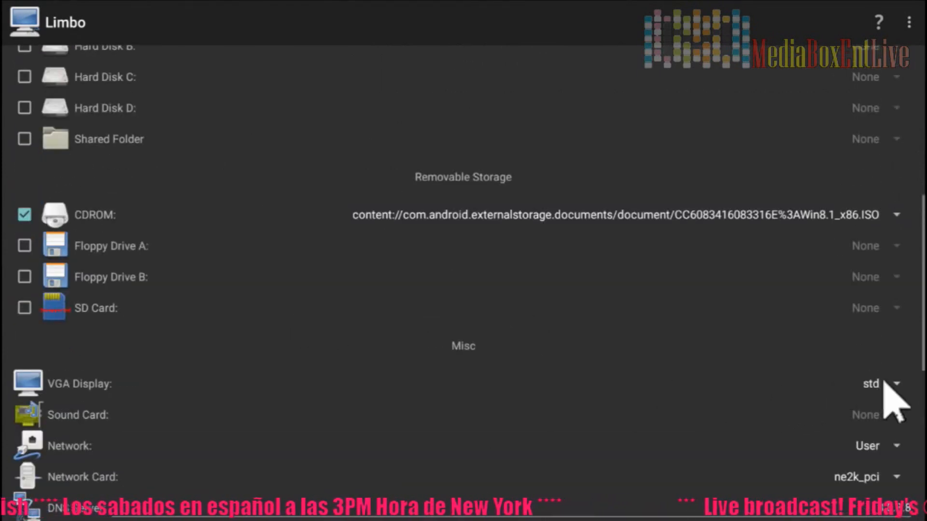
click(881, 383)
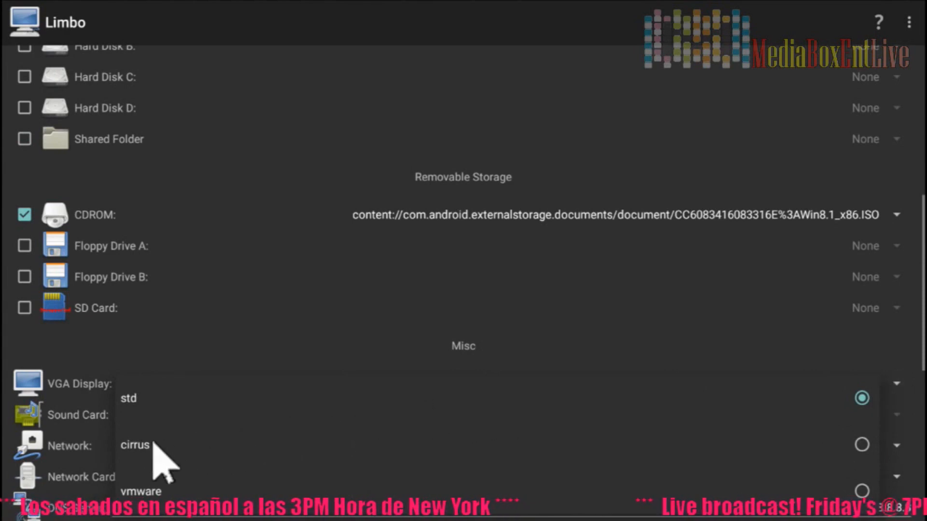
click(134, 444)
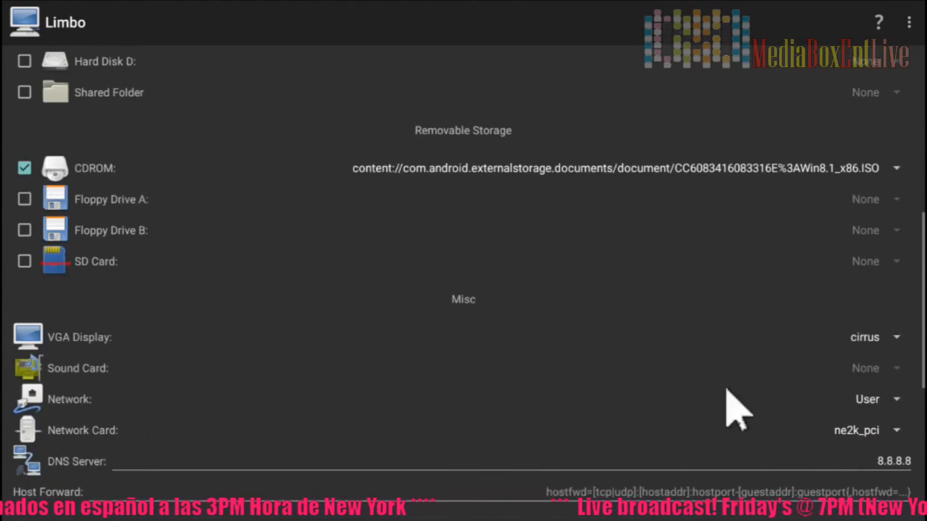
mouse_move(887, 384)
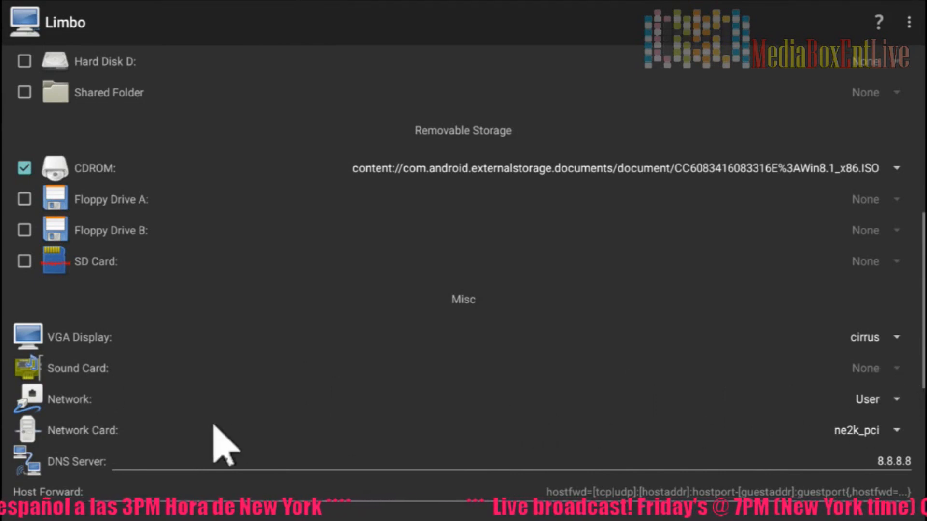
mouse_move(904, 414)
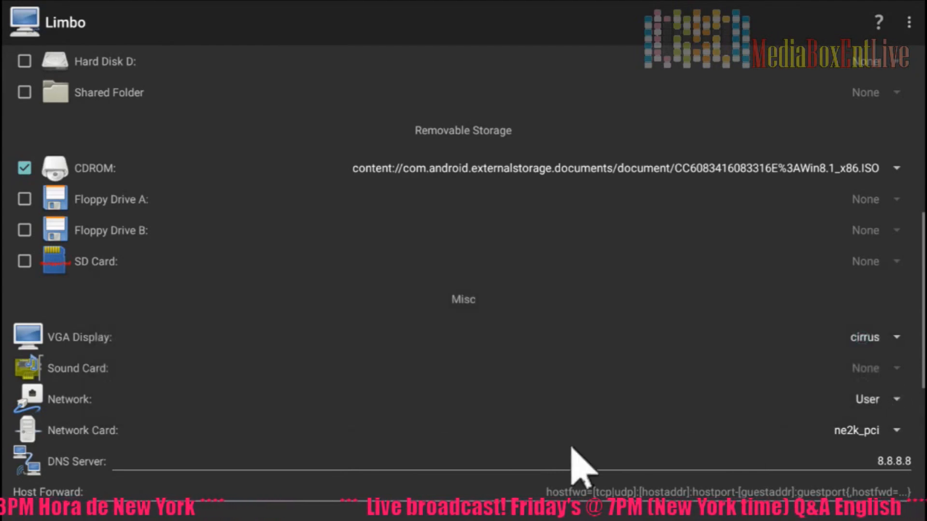
mouse_move(905, 396)
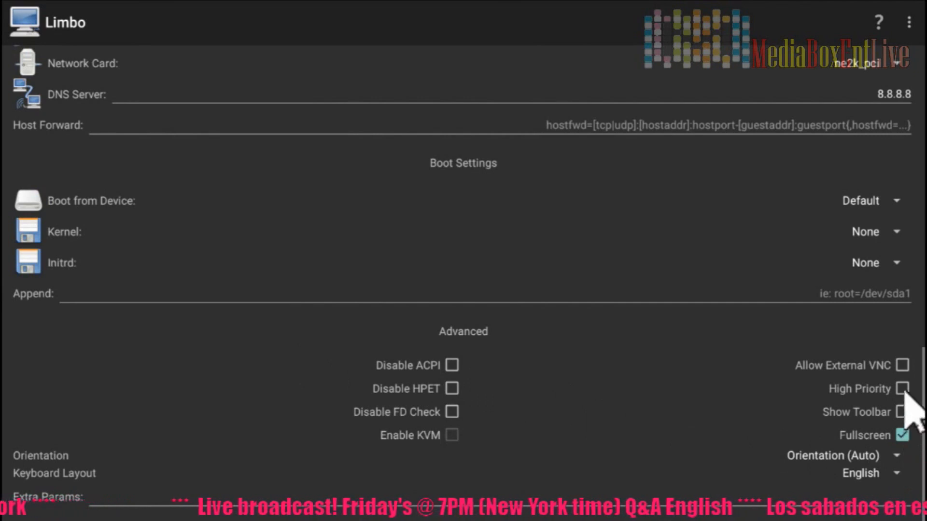
Step: Enable High Priority emulation under Advanced and accept its warning
click(901, 388)
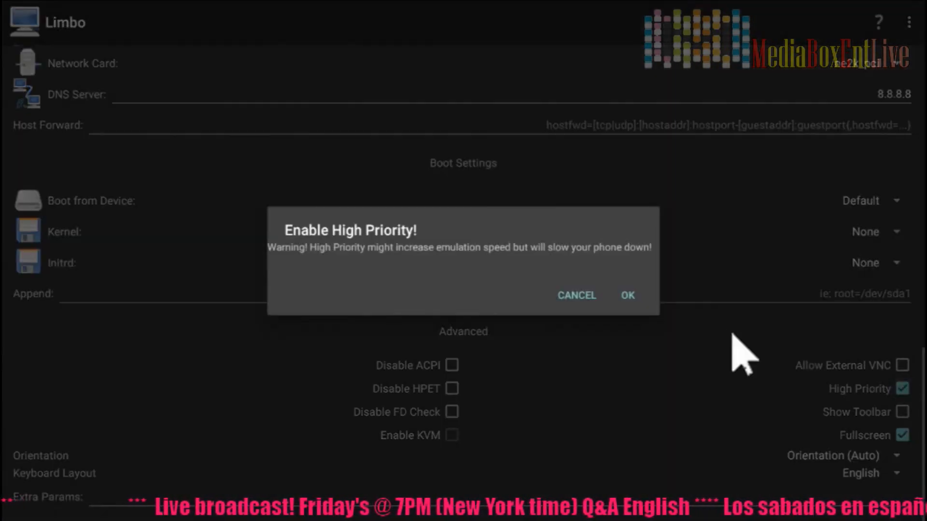
mouse_move(610, 313)
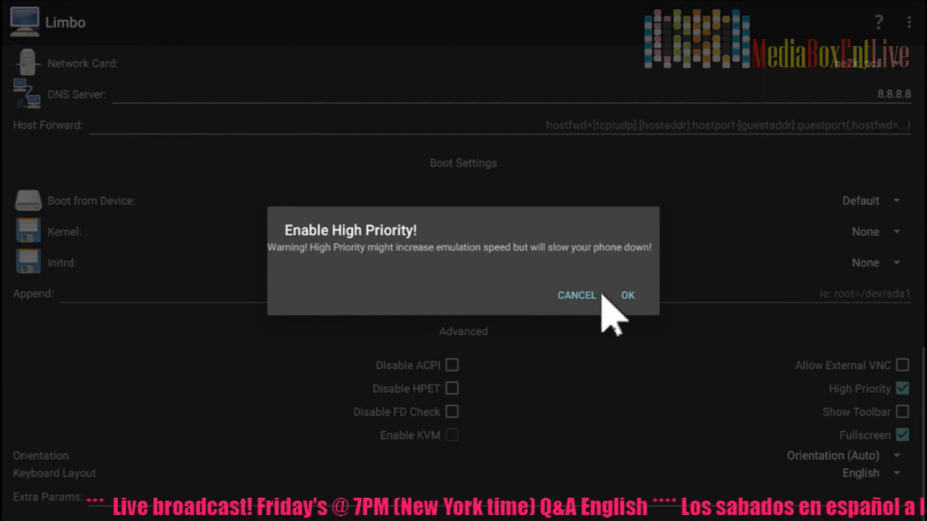
click(628, 296)
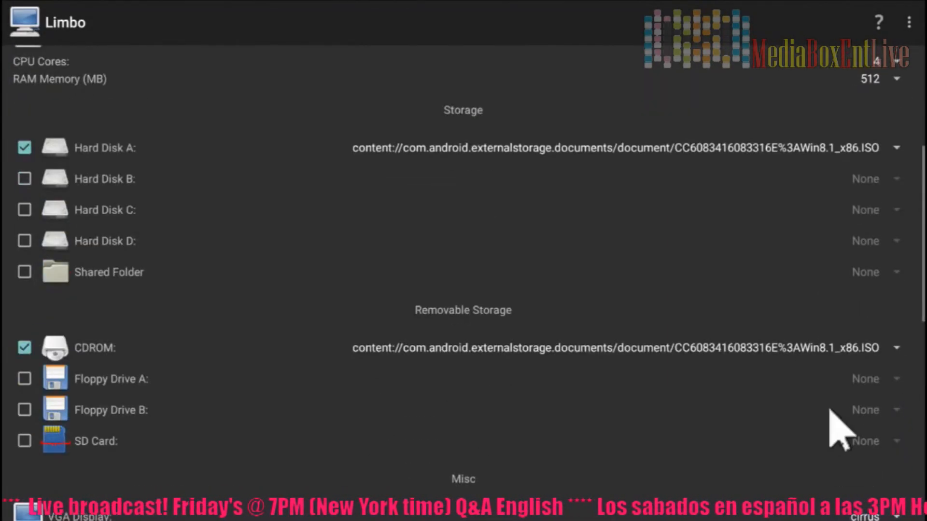
Step: Reselect ne2k_pci as the network card model, keeping DNS 8.8.8.8
scroll(down, 3)
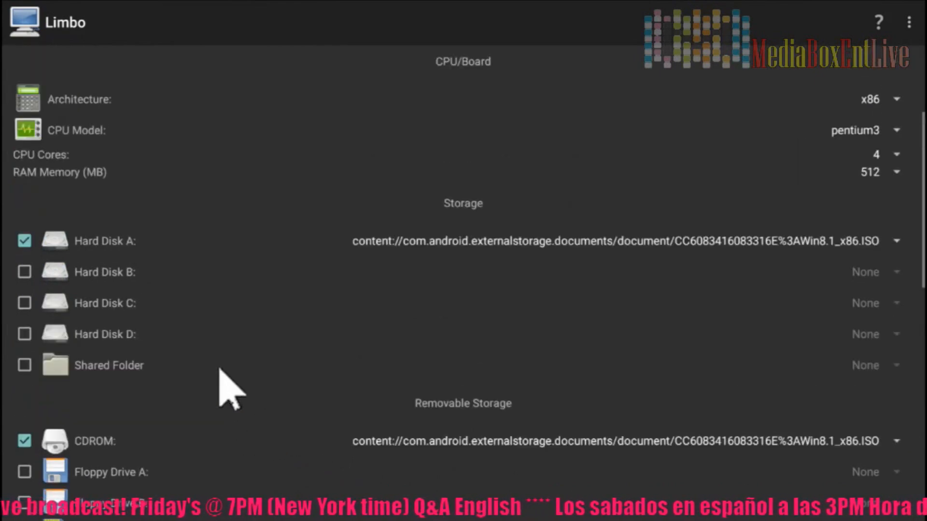
scroll(down, 3)
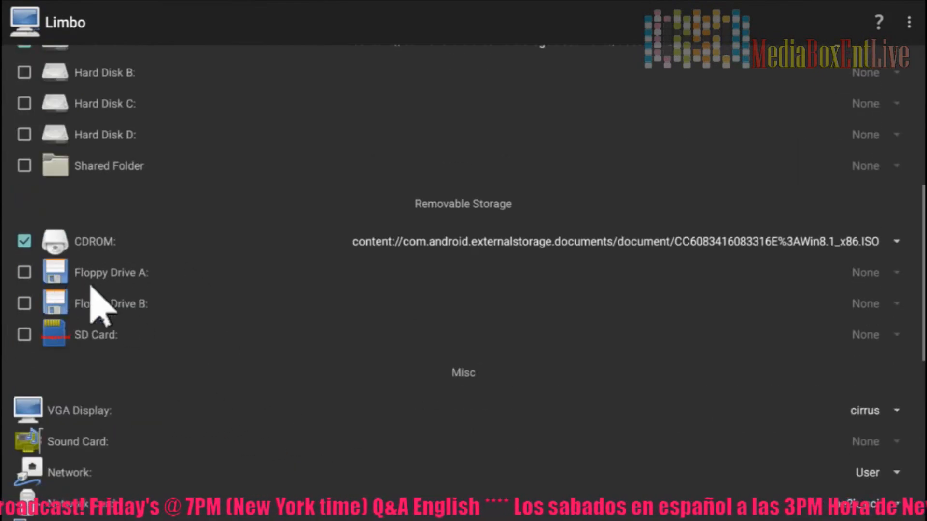
scroll(down, 3)
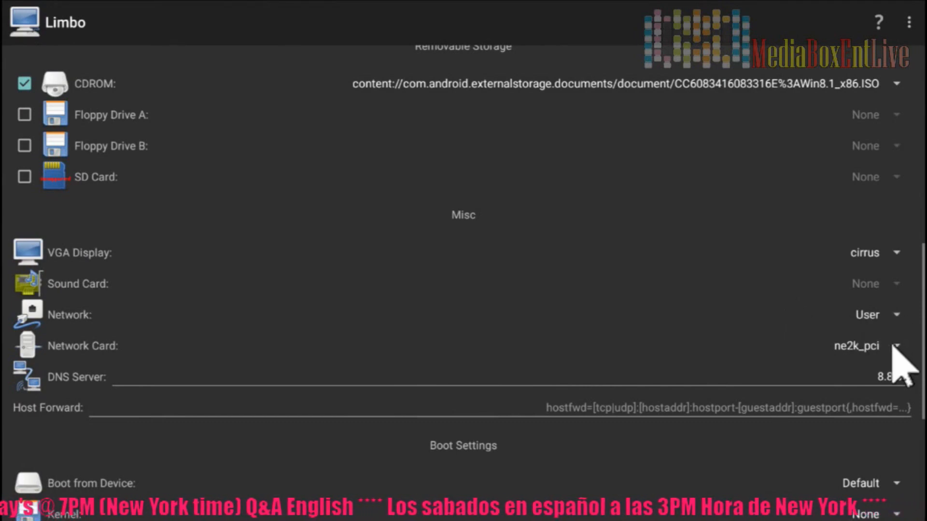
click(895, 346)
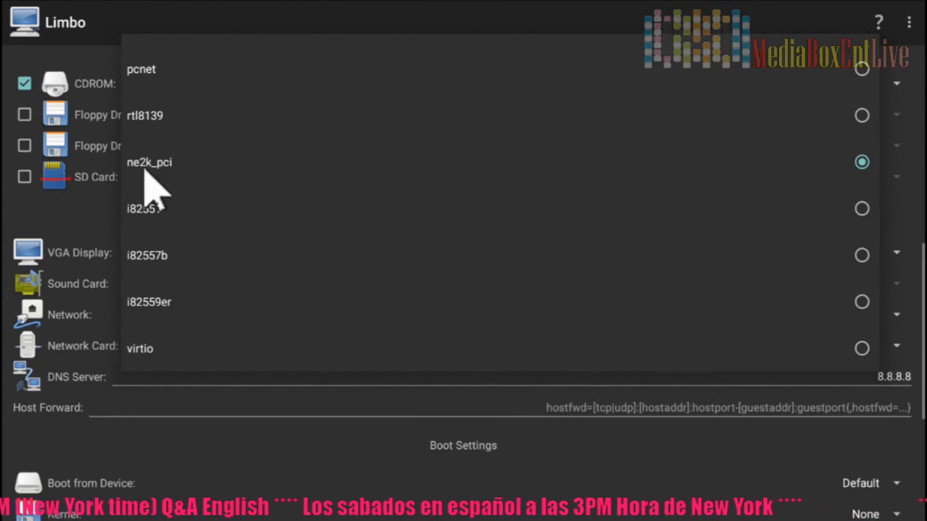
mouse_move(172, 183)
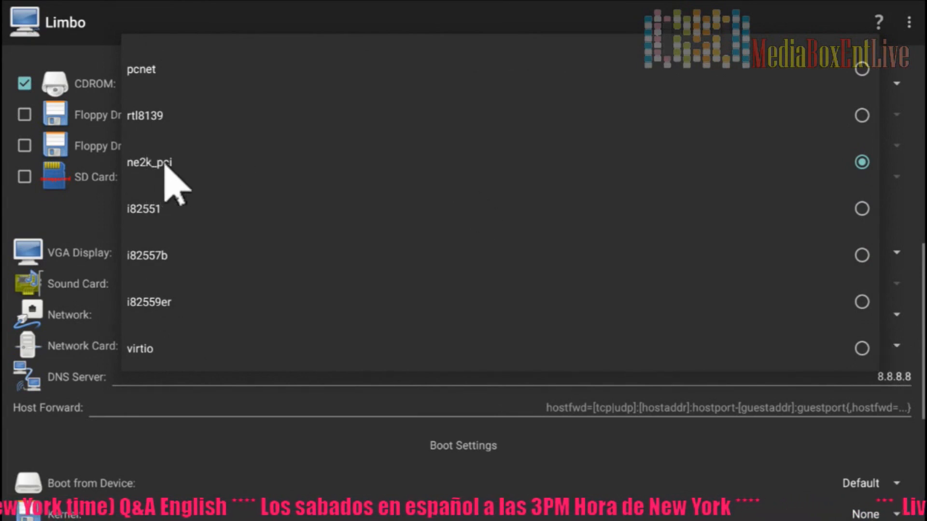
click(150, 162)
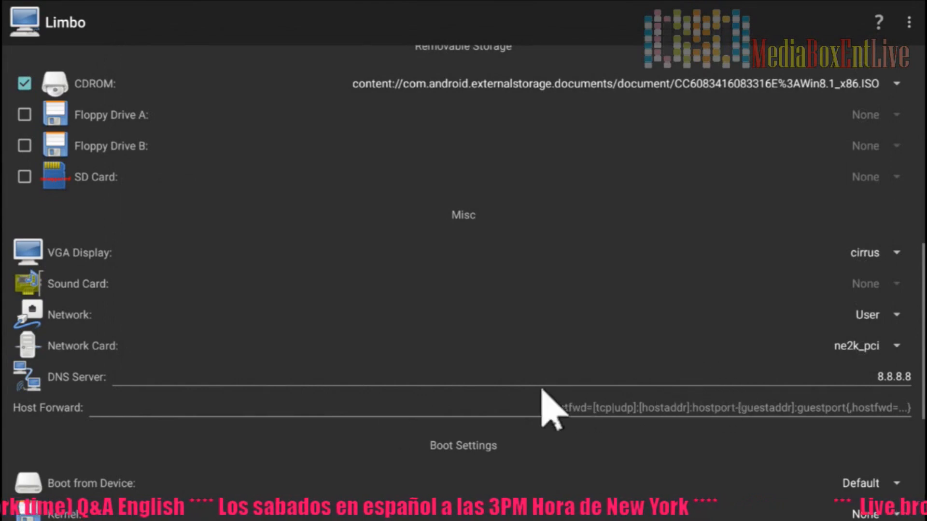
scroll(down, 3)
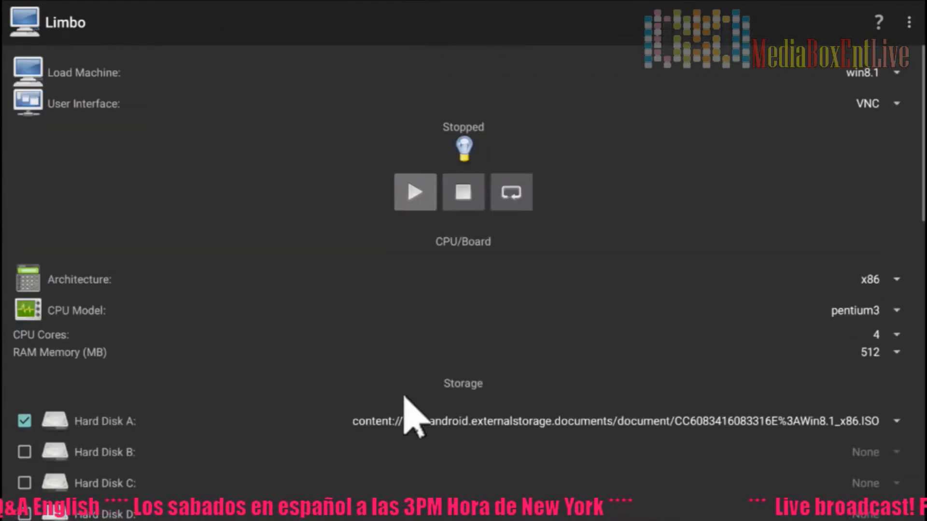
Step: Start the win8.1 machine so its display boots into GRUB4DOS
click(414, 191)
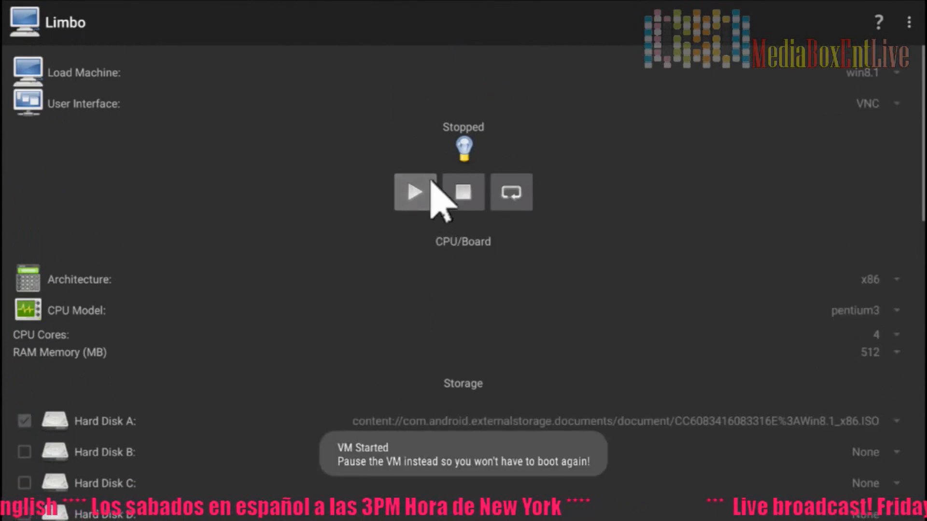
click(414, 192)
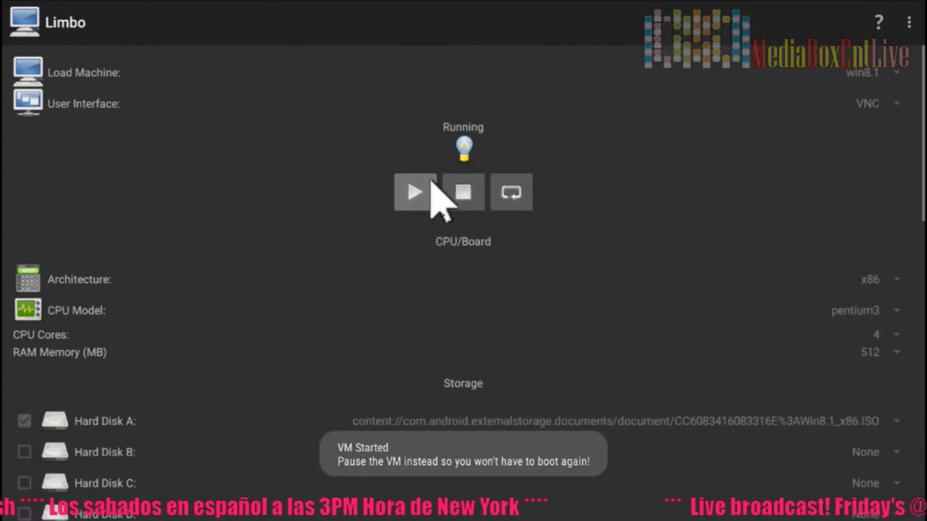
click(414, 191)
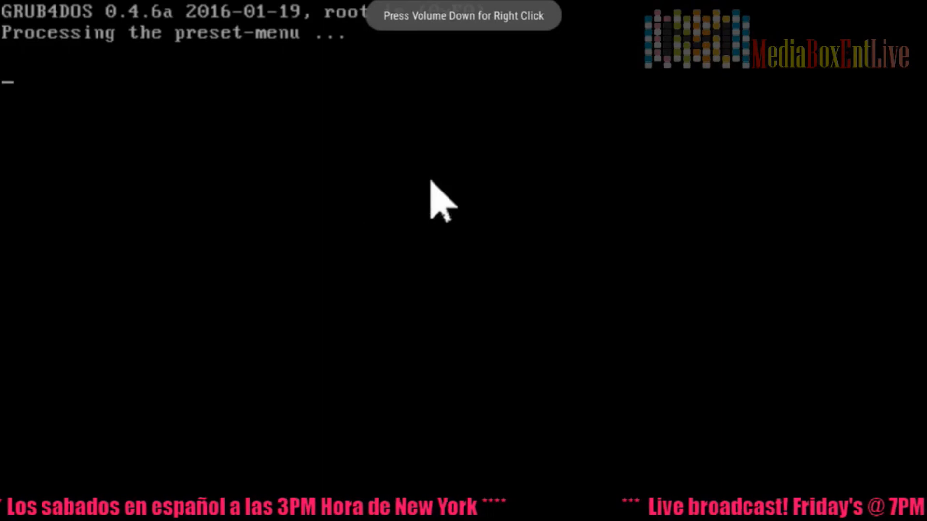